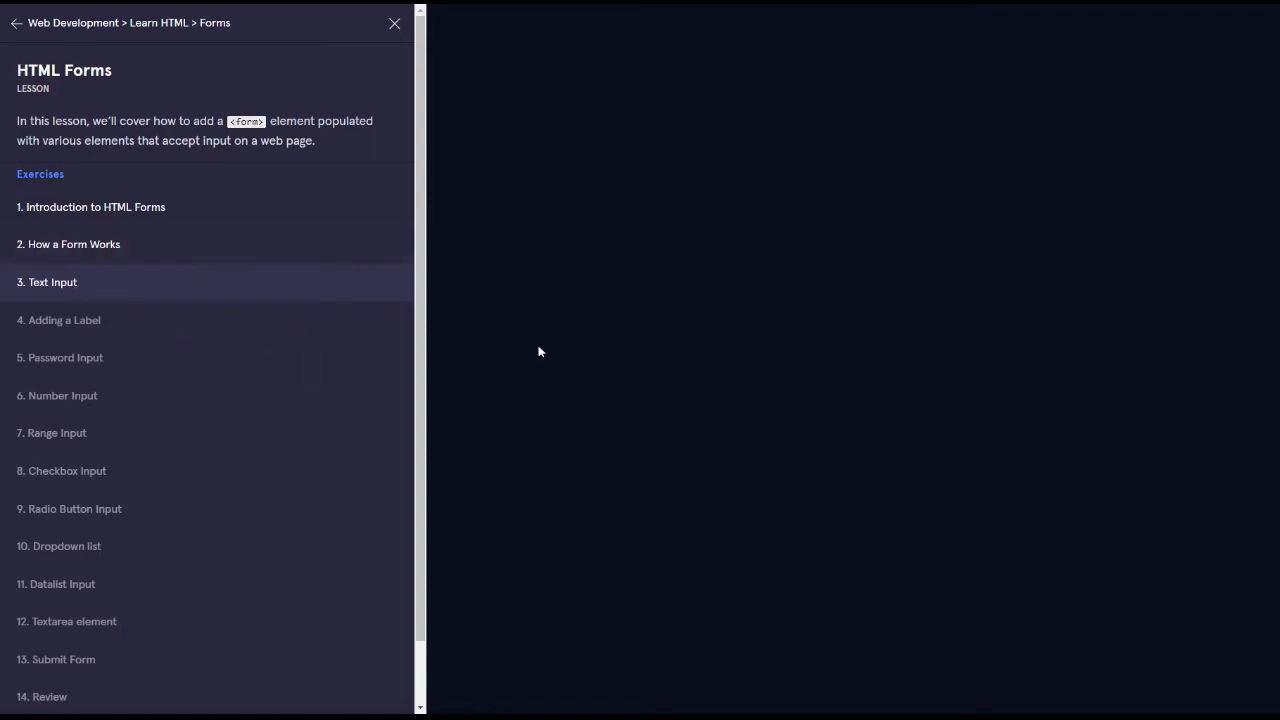
# Step: Open exercise 3, Text Input, from the HTML Forms lesson menu
pyautogui.click(52, 282)
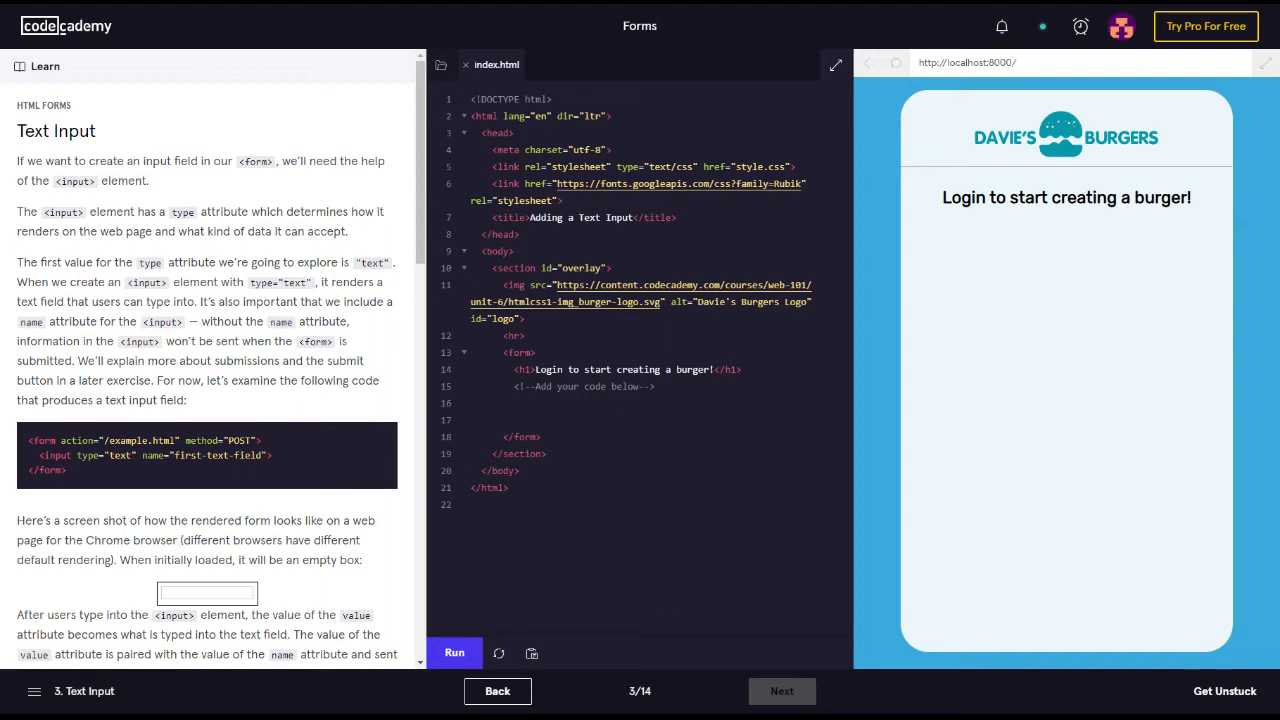
pyautogui.moveTo(385, 300)
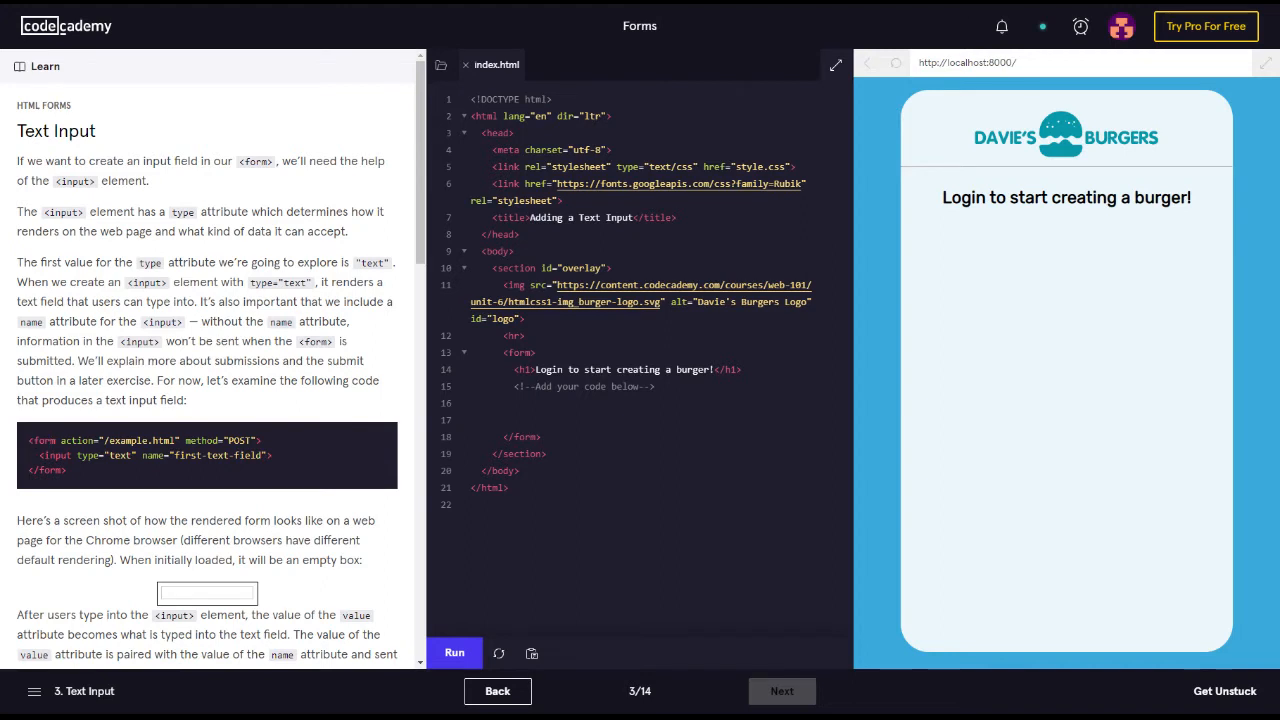
pyautogui.doubleClick(157, 440)
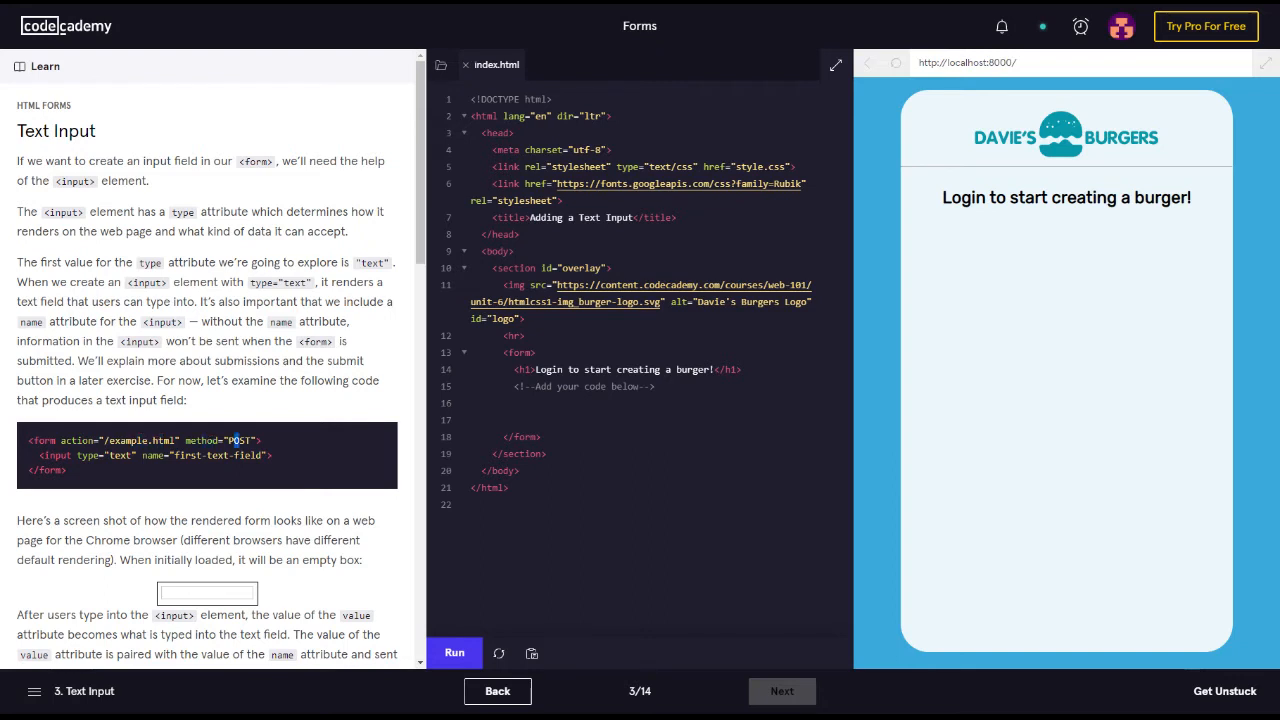
pyautogui.doubleClick(120, 455)
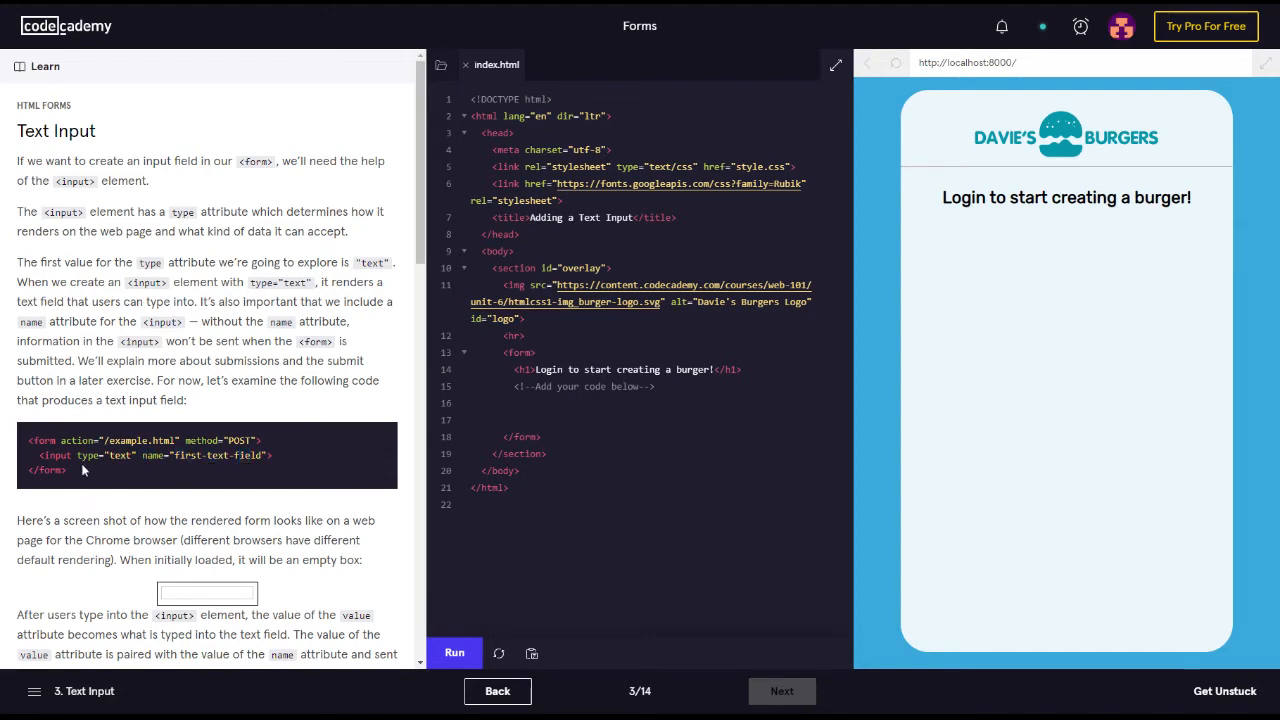
pyautogui.scroll(-3)
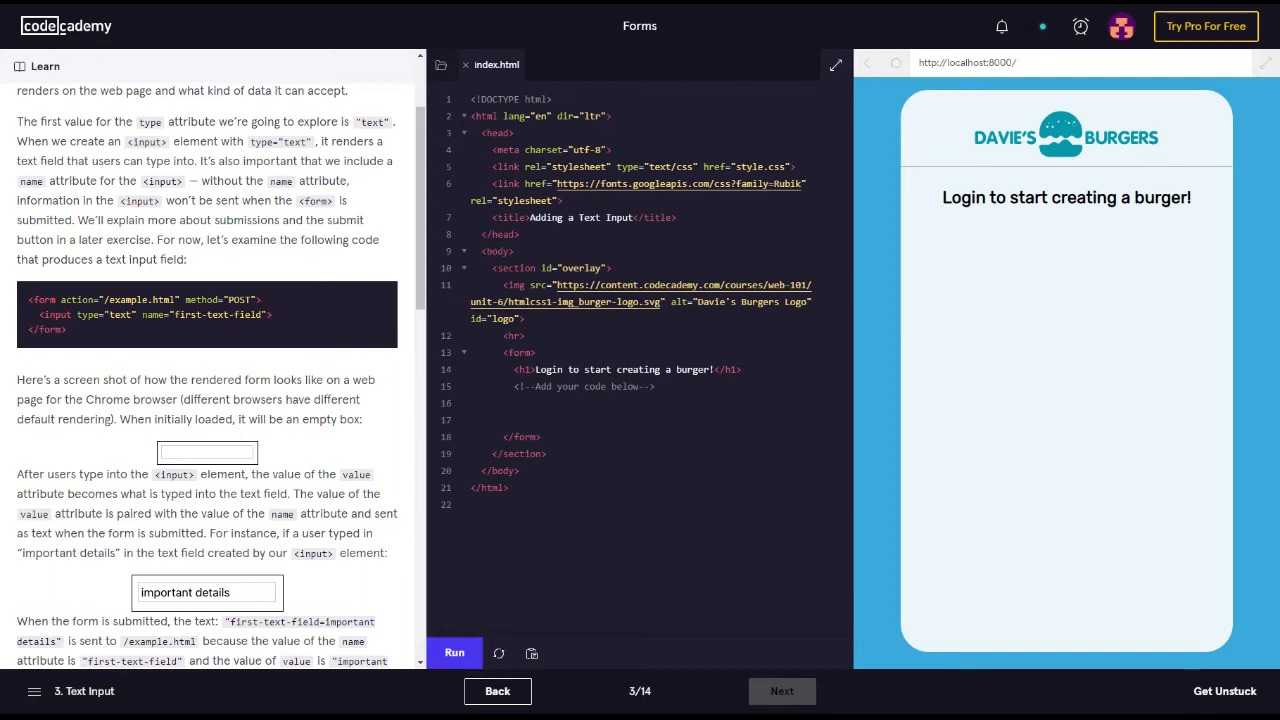
pyautogui.moveTo(385, 499)
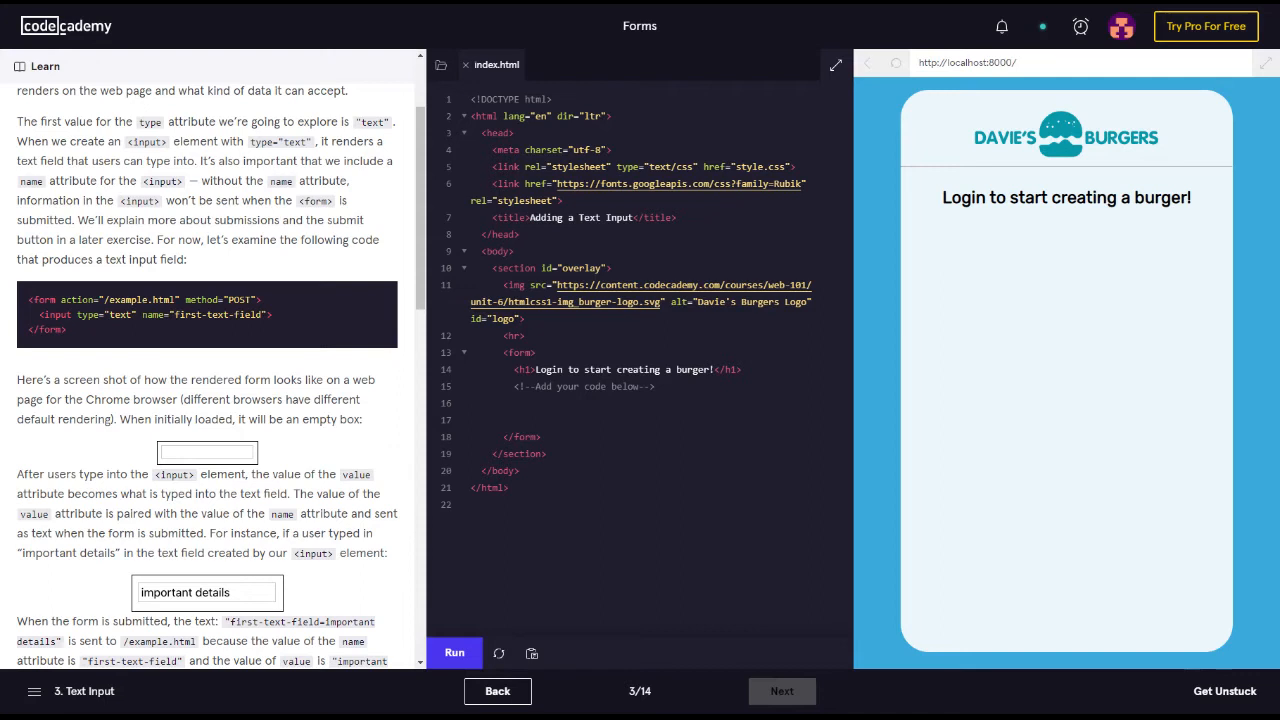
pyautogui.scroll(-3)
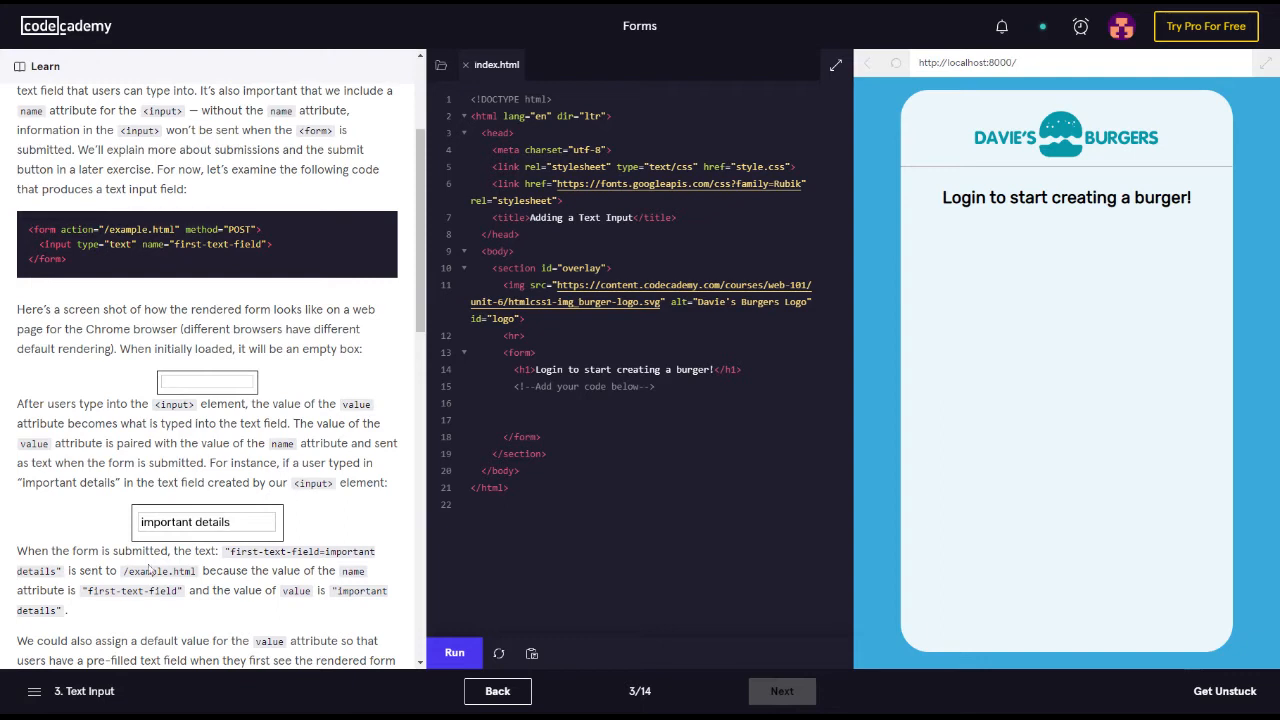
pyautogui.moveTo(312, 590)
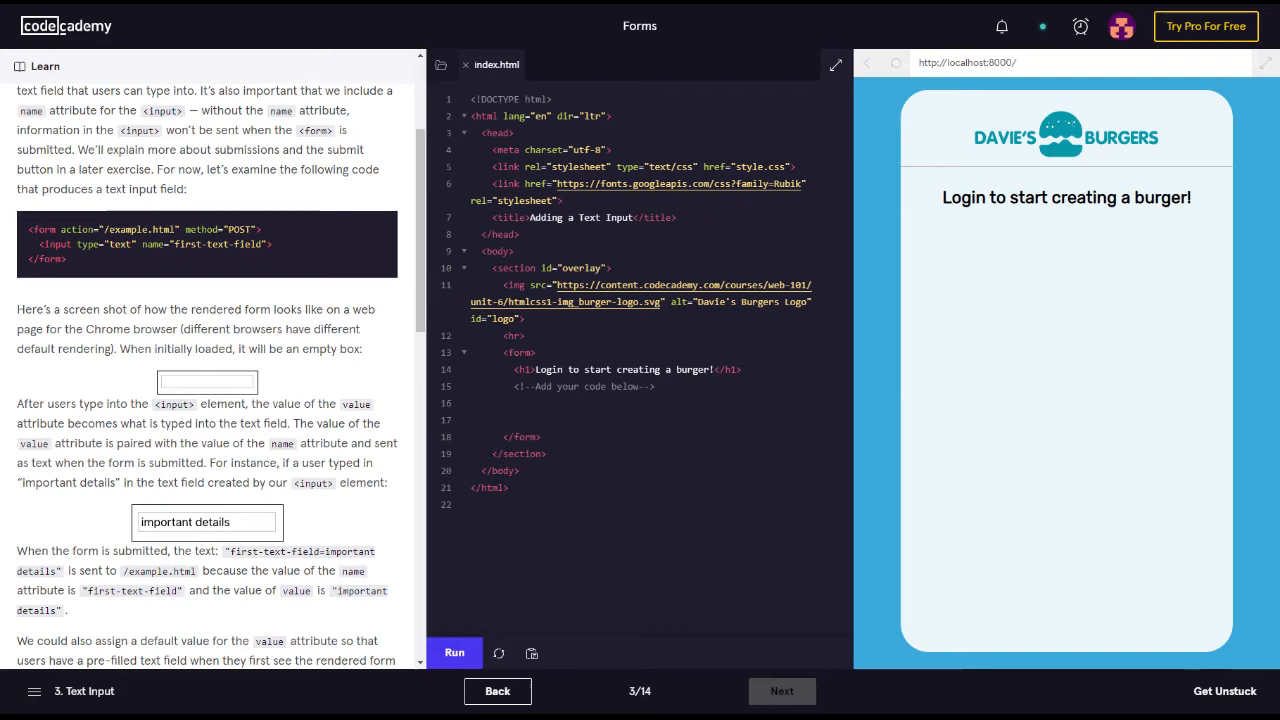
pyautogui.scroll(-3)
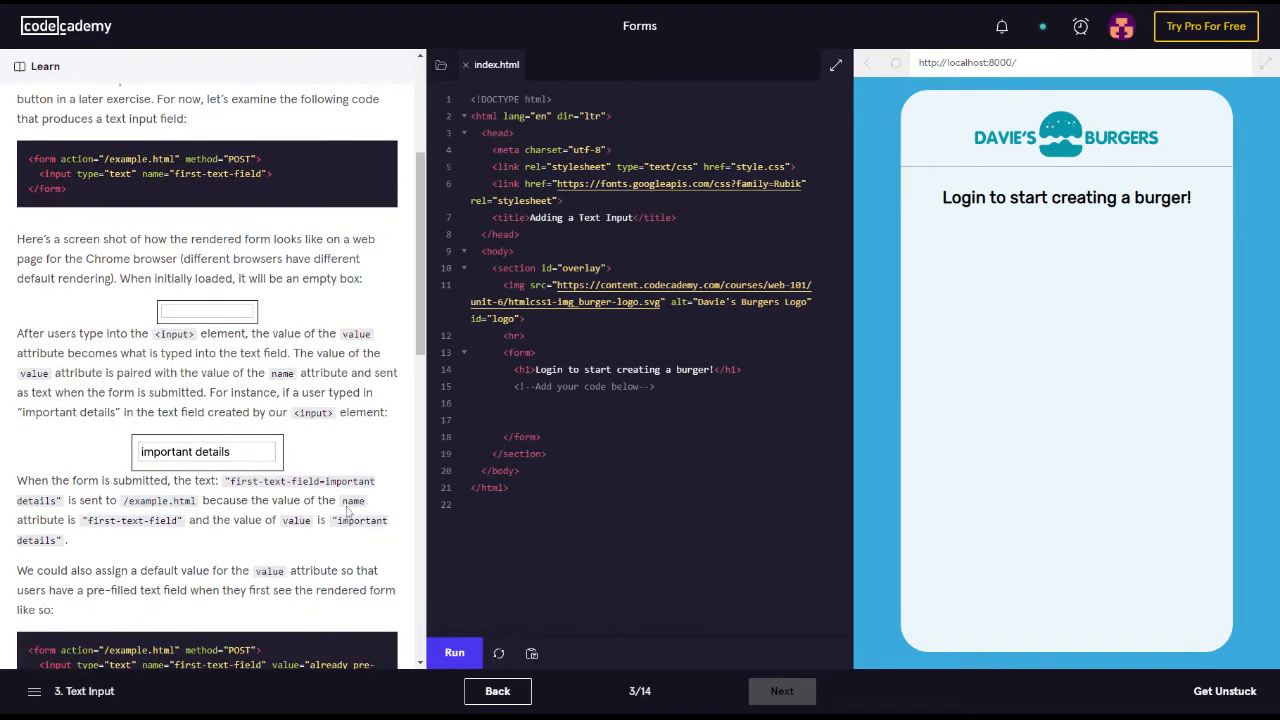
pyautogui.scroll(-3)
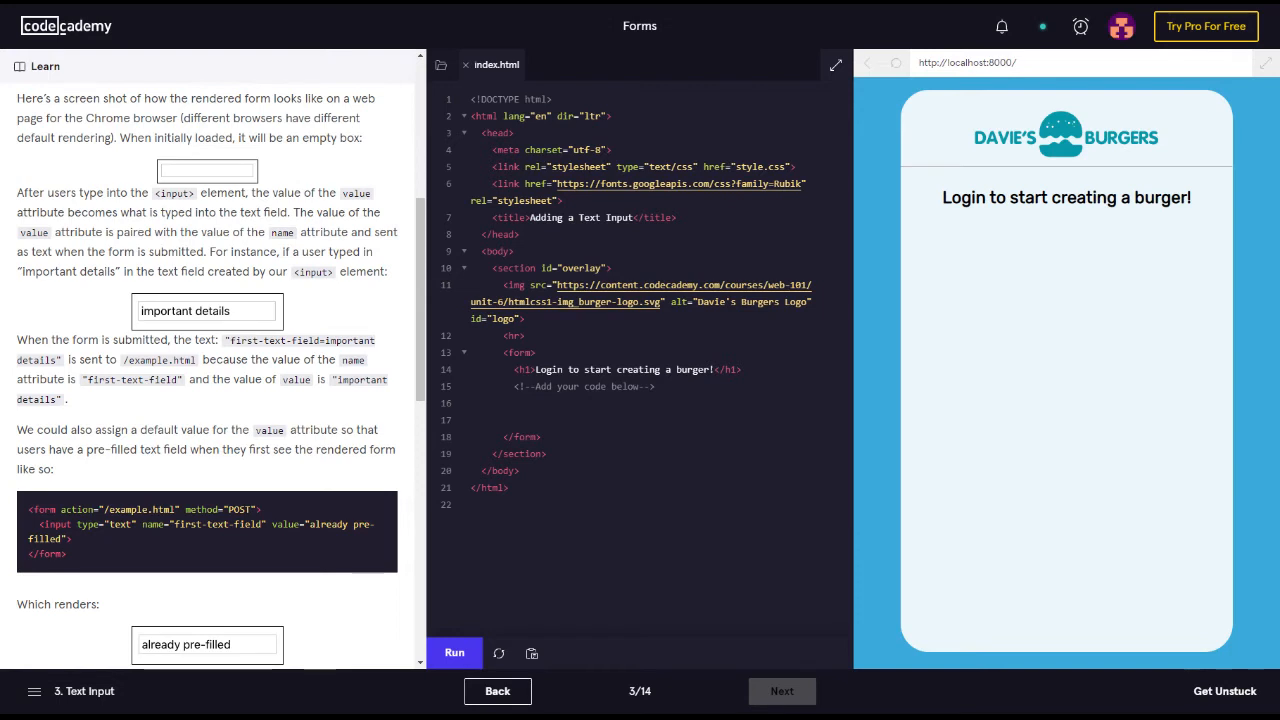
pyautogui.scroll(-3)
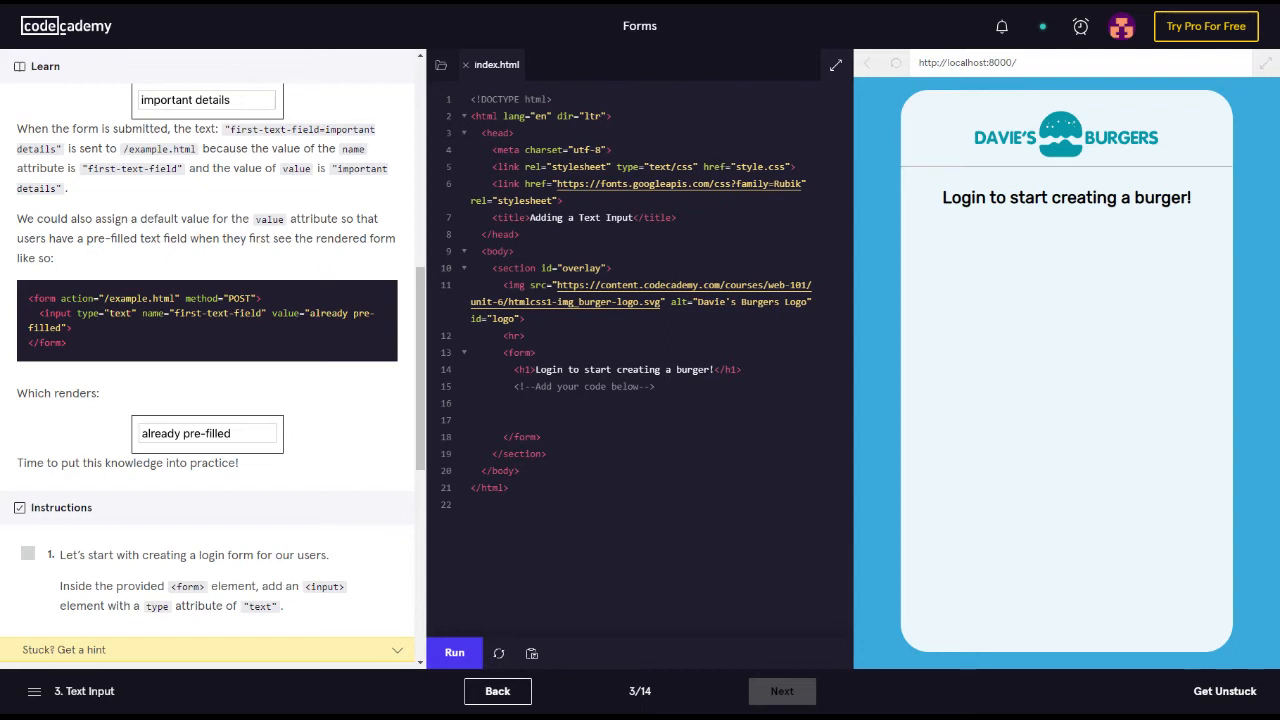
pyautogui.moveTo(45, 384)
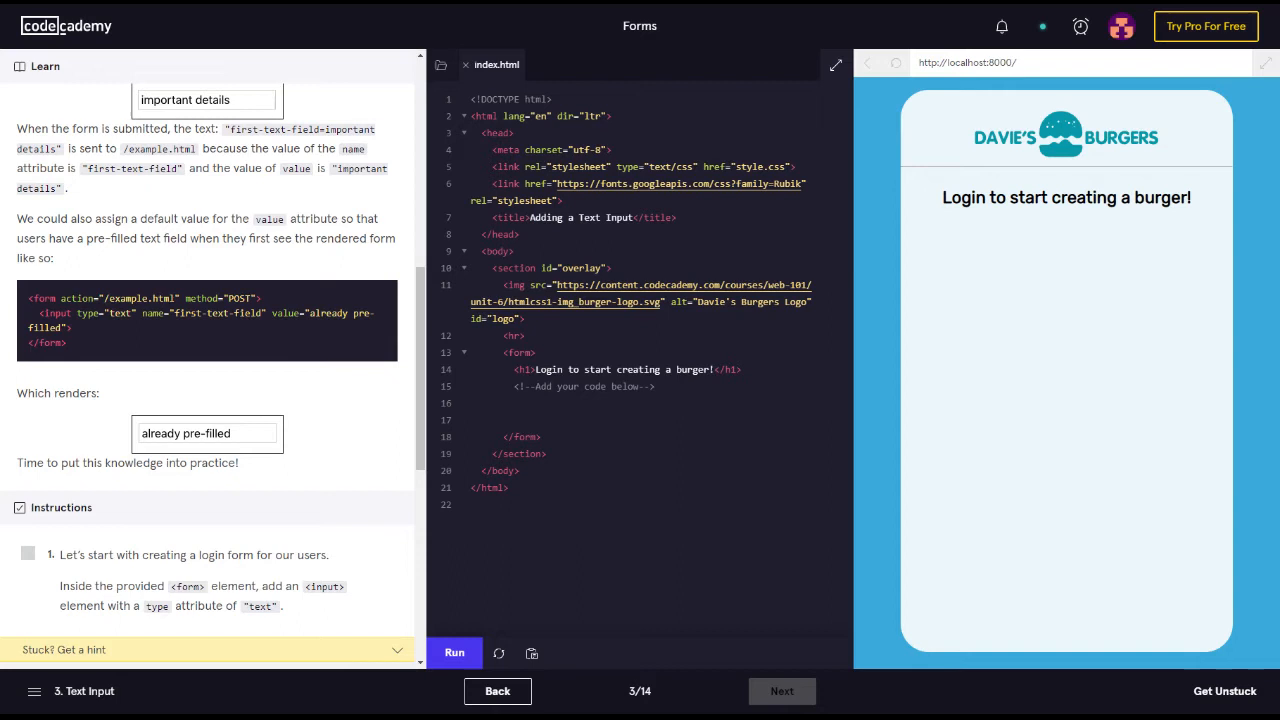
pyautogui.moveTo(52, 461)
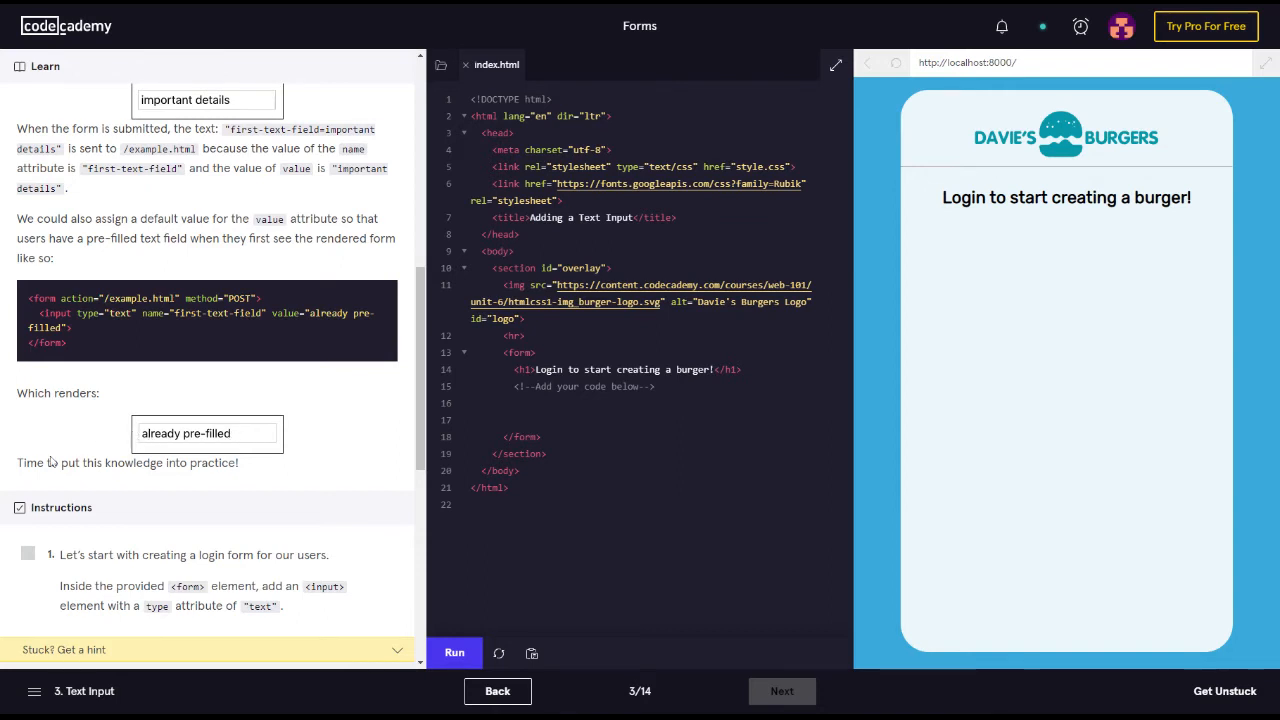
pyautogui.scroll(-3)
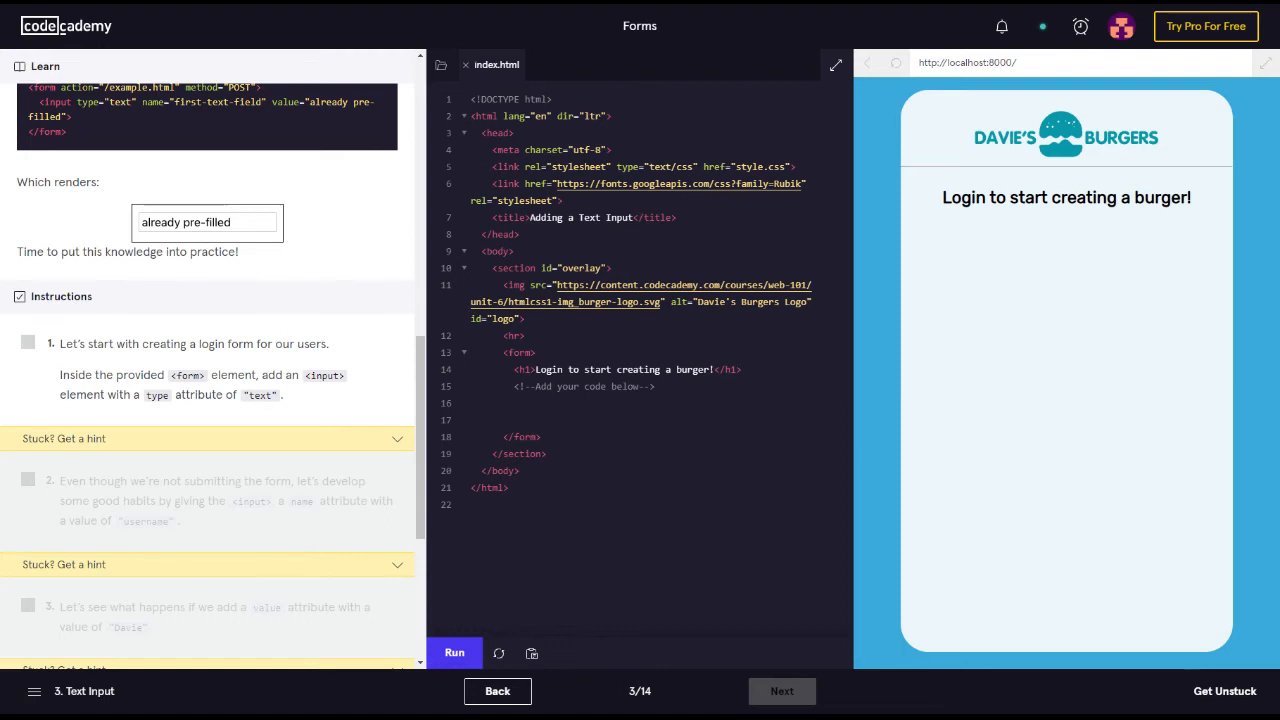
pyautogui.moveTo(147, 398)
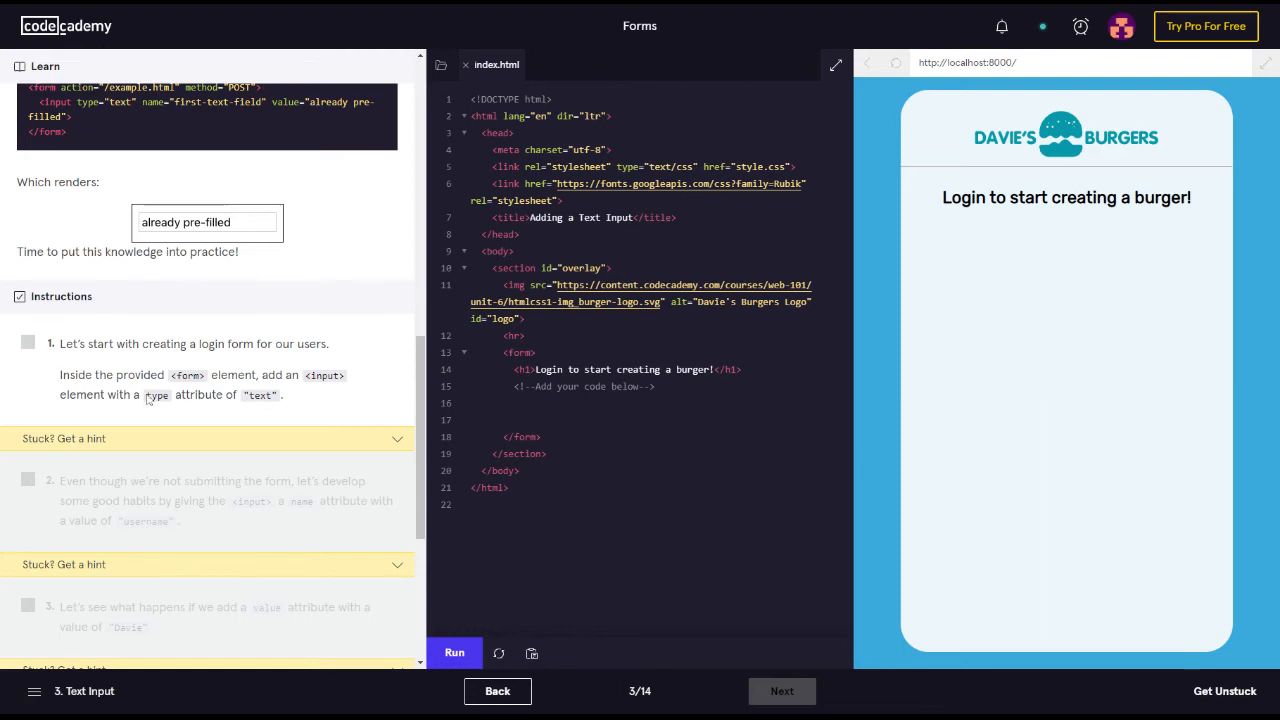
pyautogui.click(514, 403)
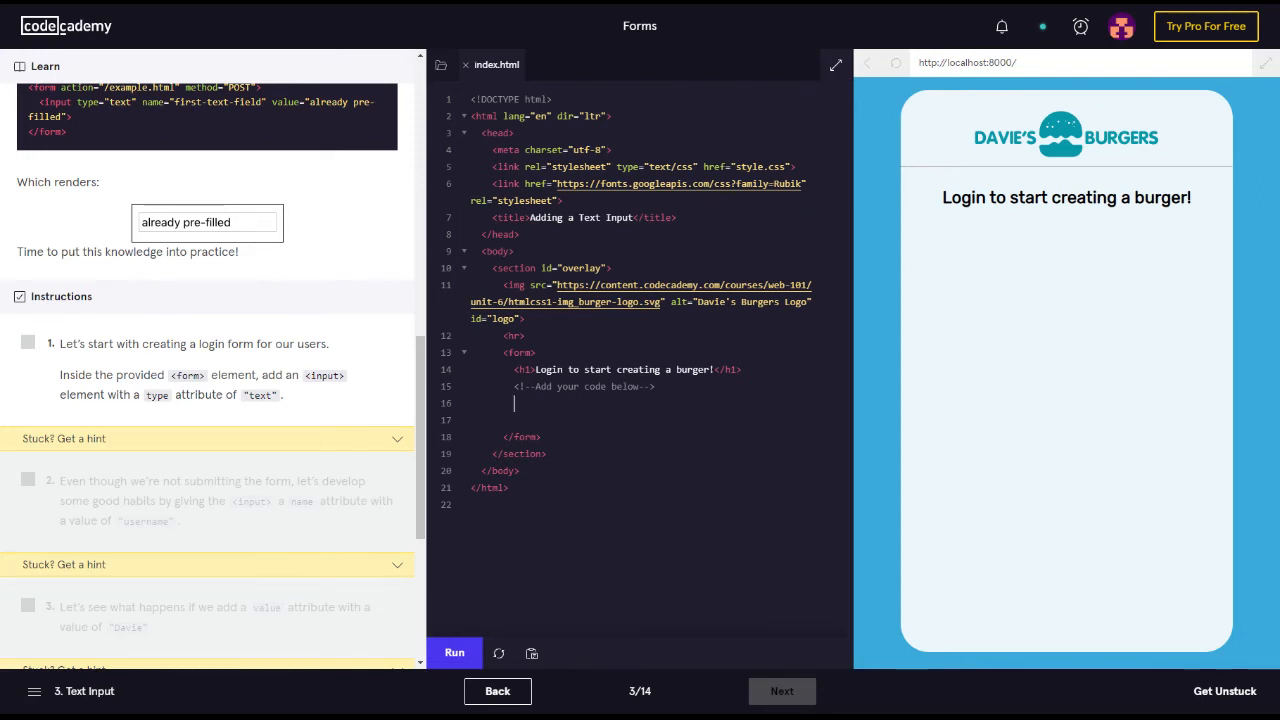
# Step: Add <input type="text"> on line 16 and run it to pass step 1
pyautogui.click(516, 403)
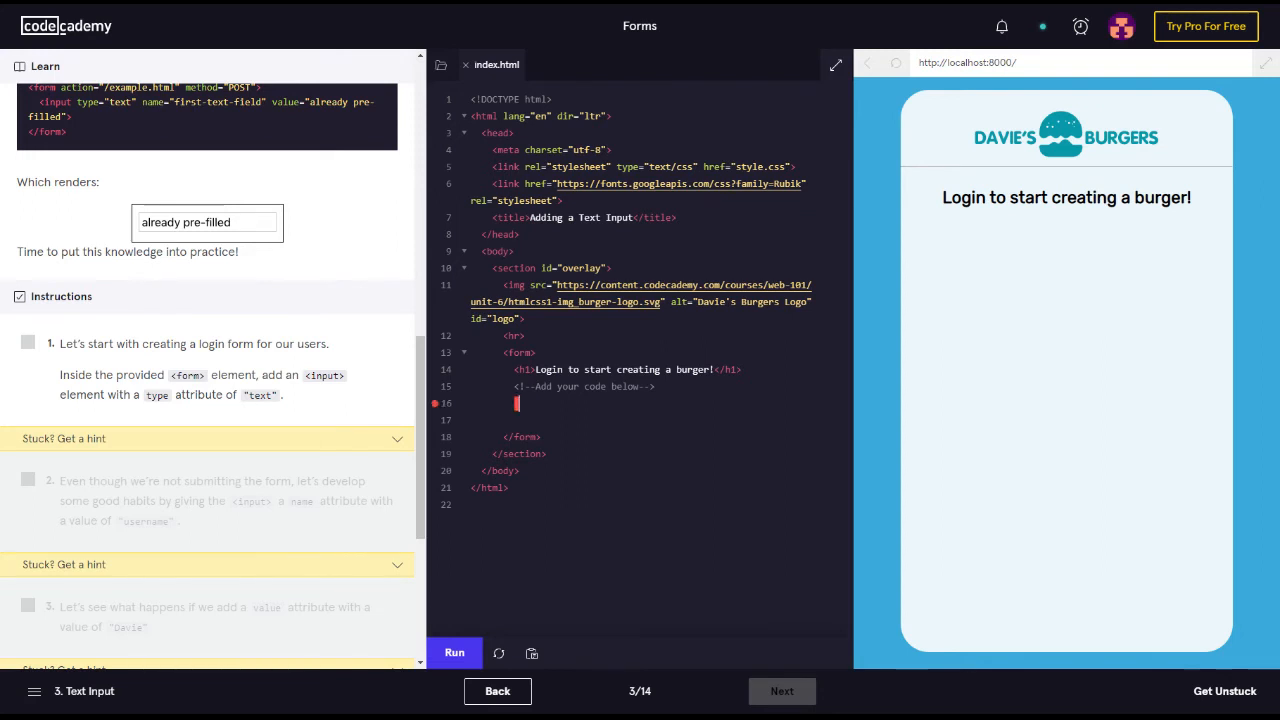
pyautogui.write('input tye')
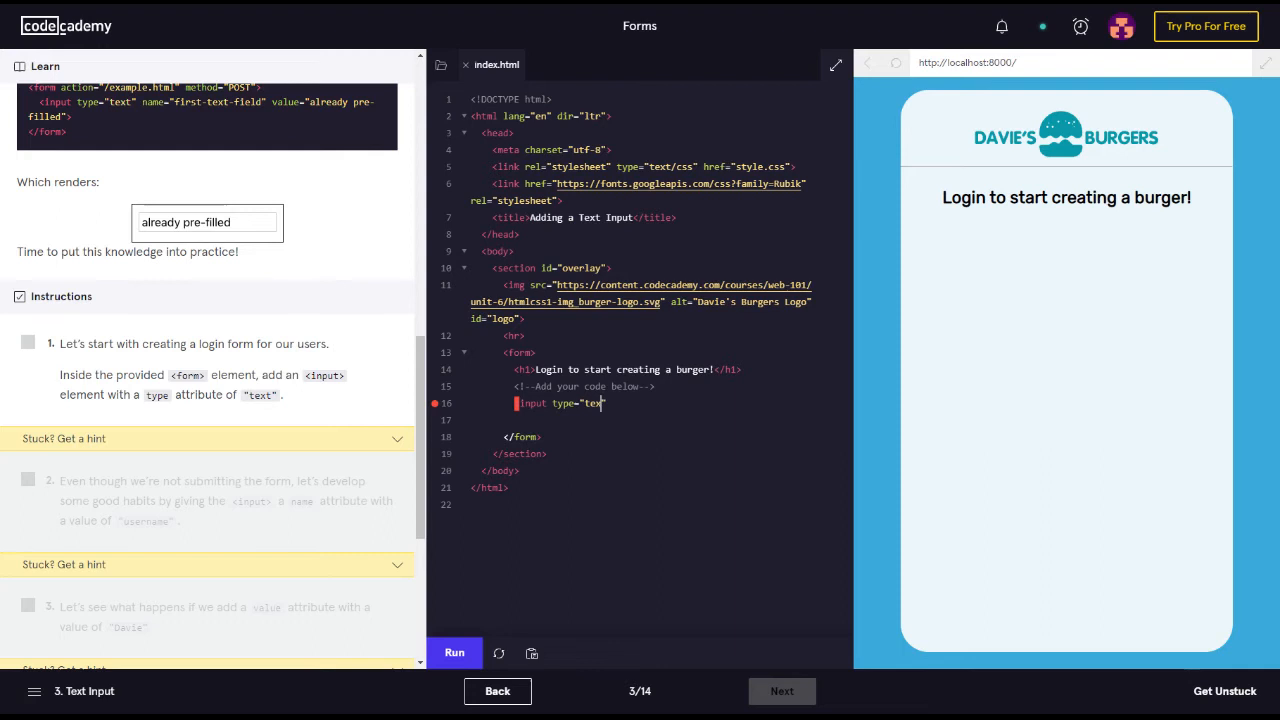
pyautogui.write('t"')
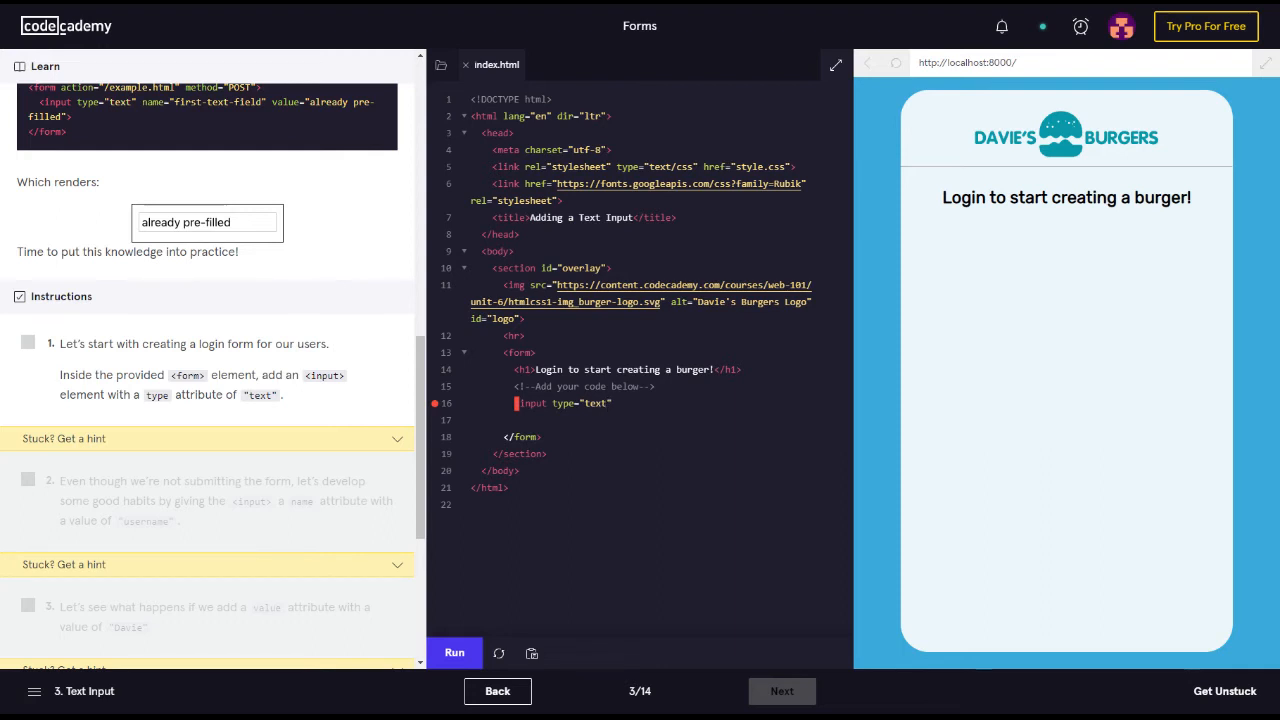
pyautogui.click(454, 652)
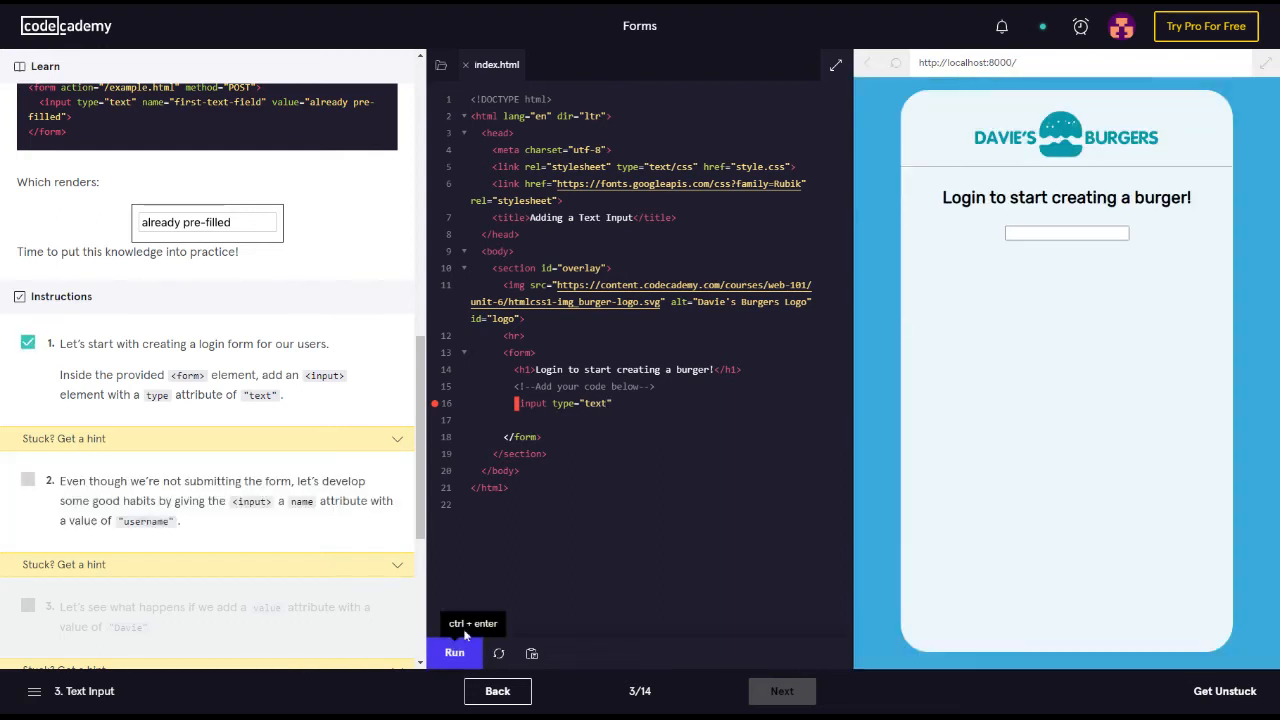
pyautogui.moveTo(454, 652)
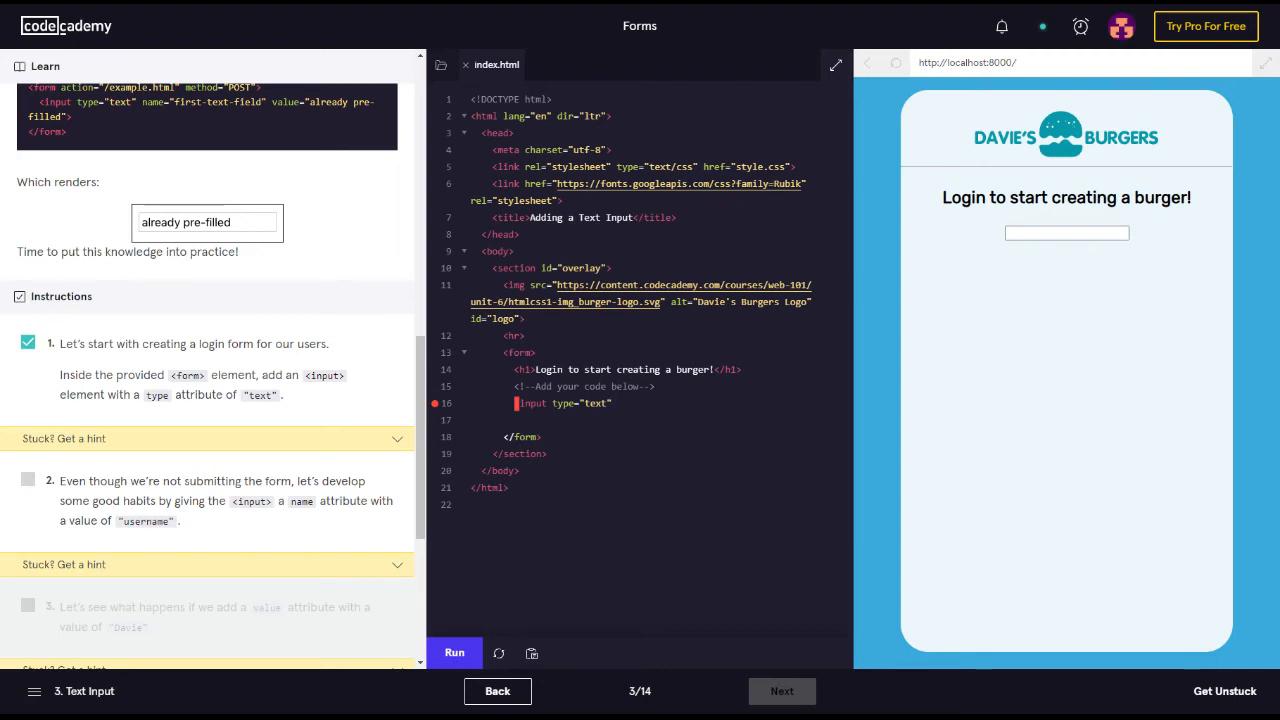
# Step: Give the text input name="username" and id="username", rerunning until step 2 passes
pyautogui.write('""')
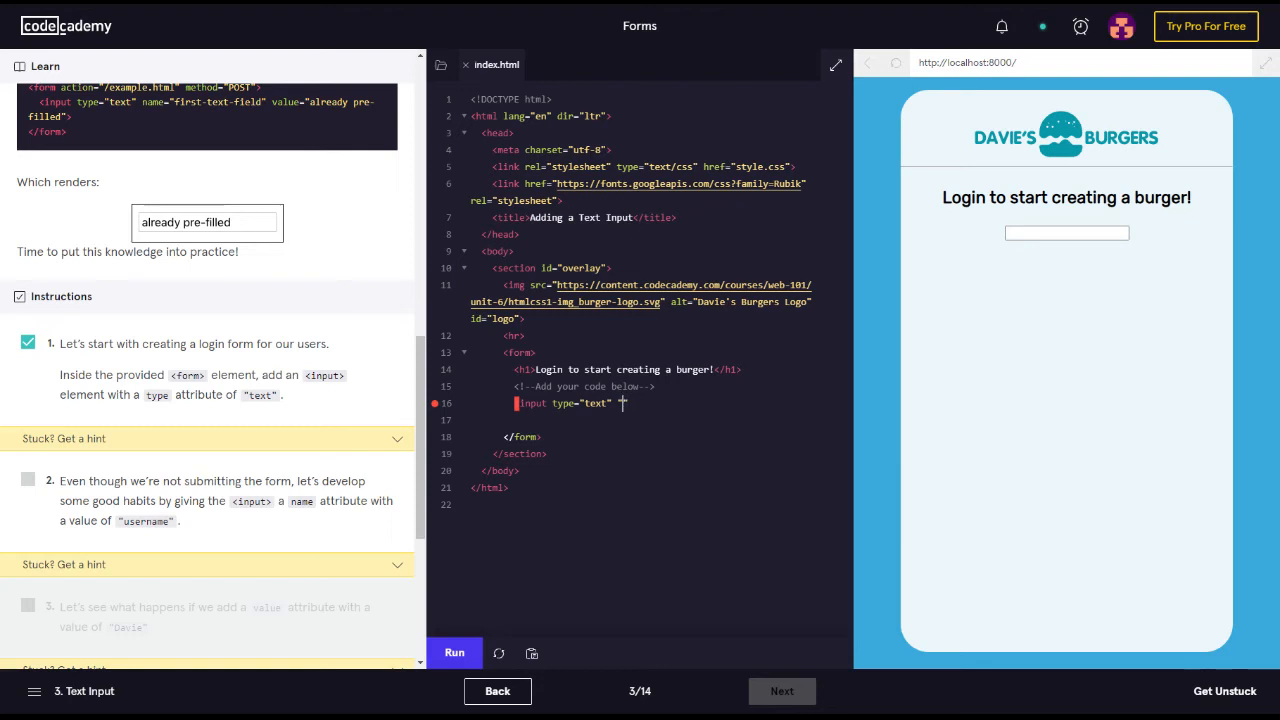
pyautogui.write('"username"')
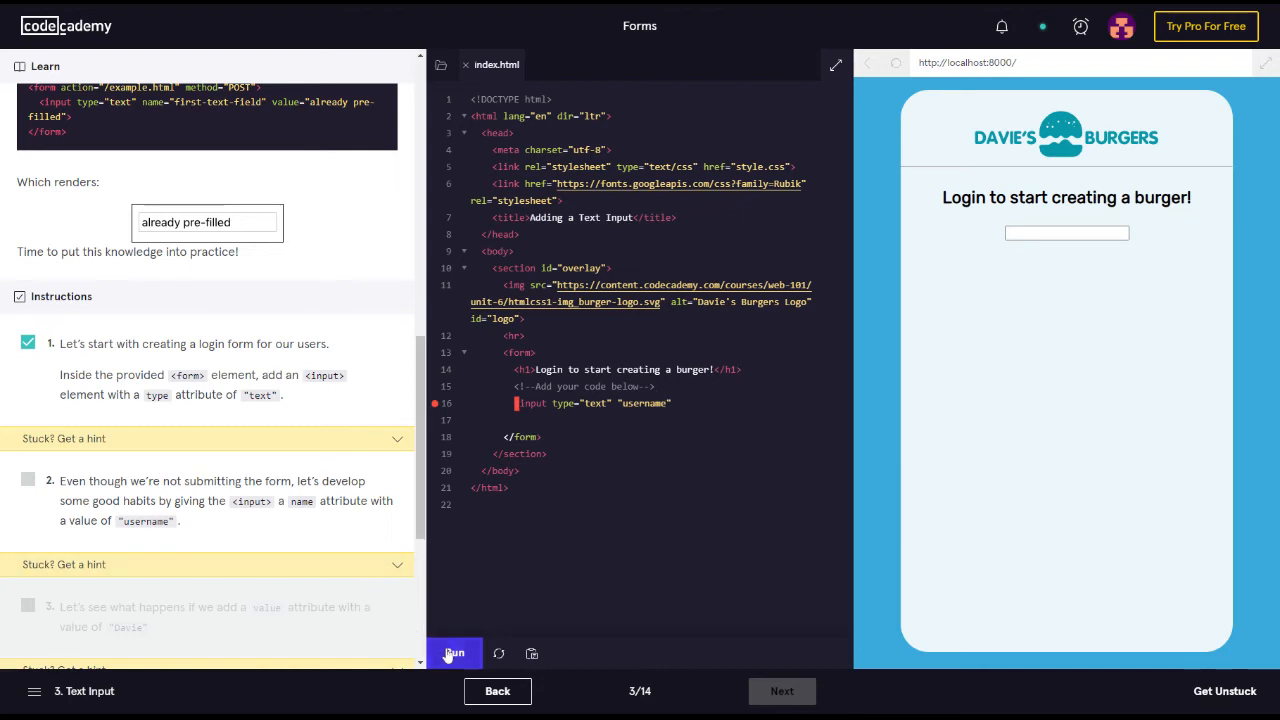
pyautogui.click(453, 652)
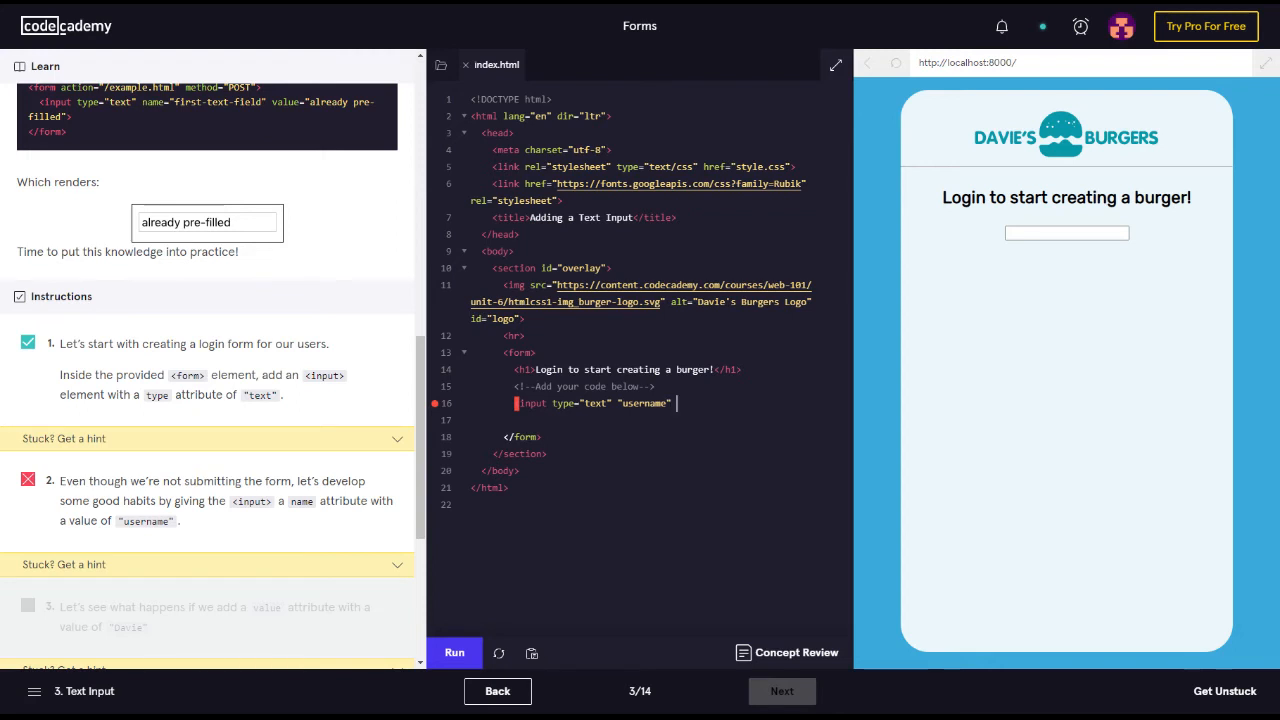
pyautogui.write('id="username')
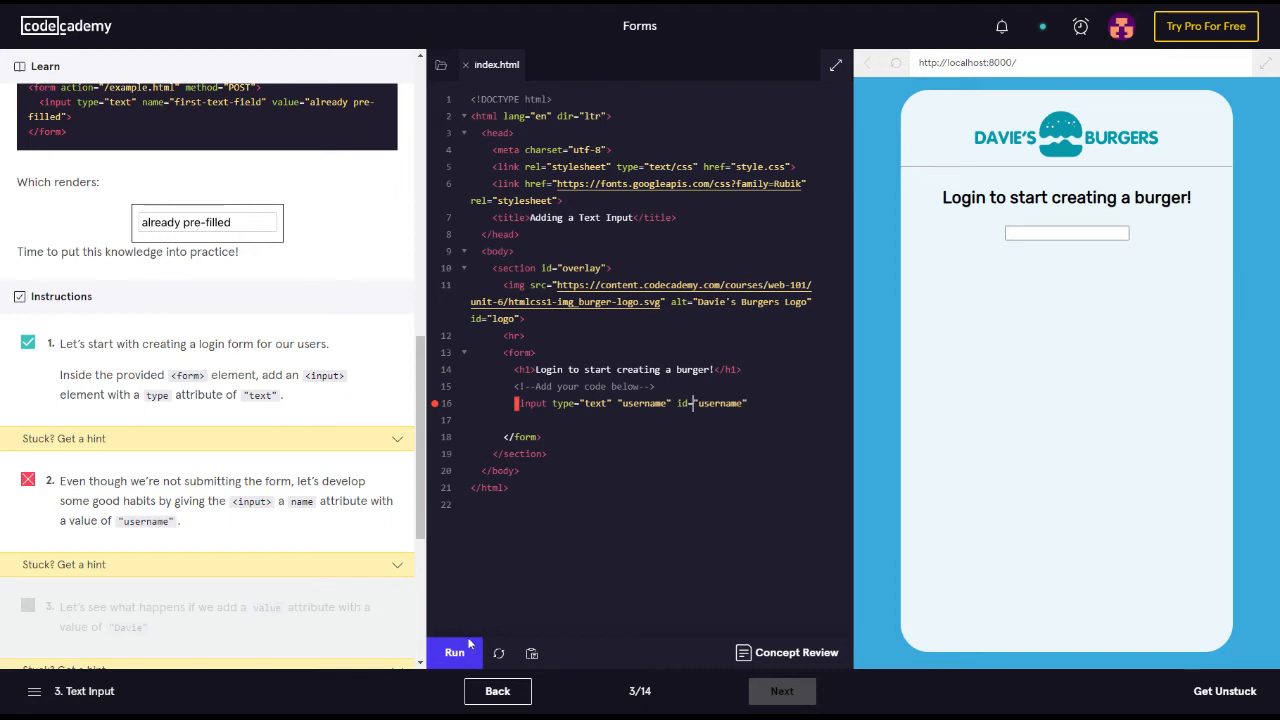
pyautogui.click(454, 652)
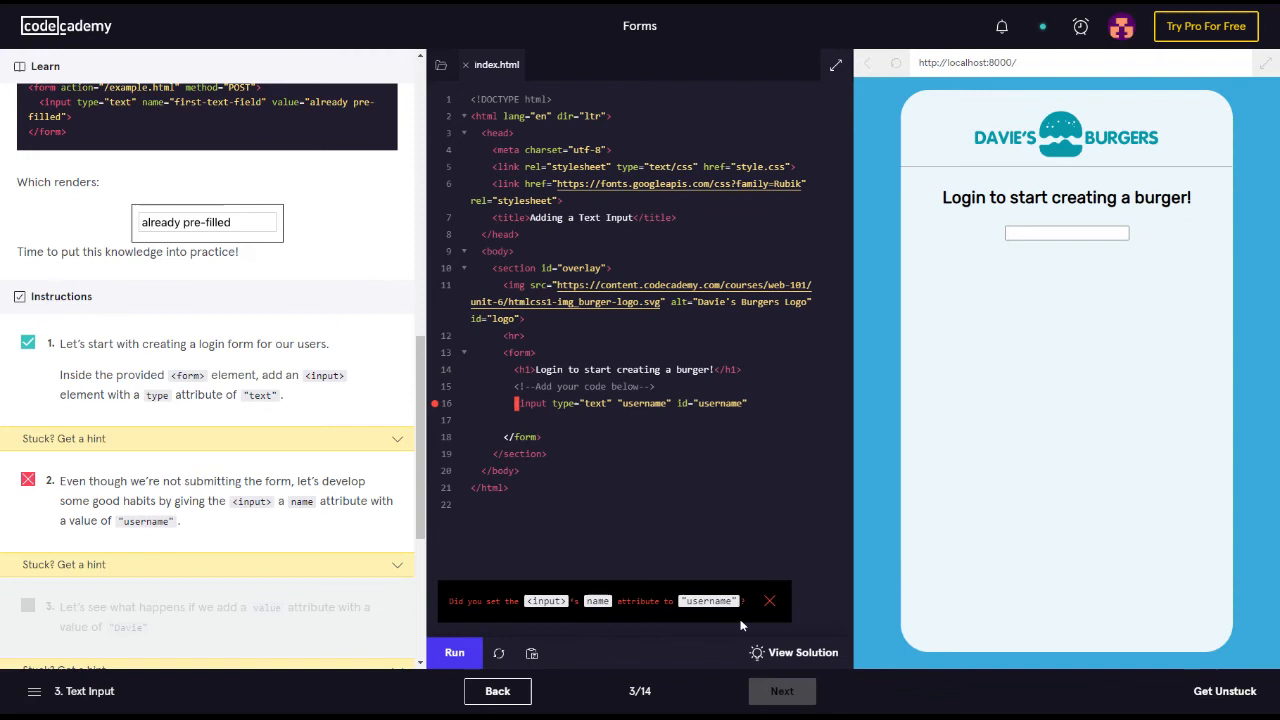
pyautogui.click(769, 601)
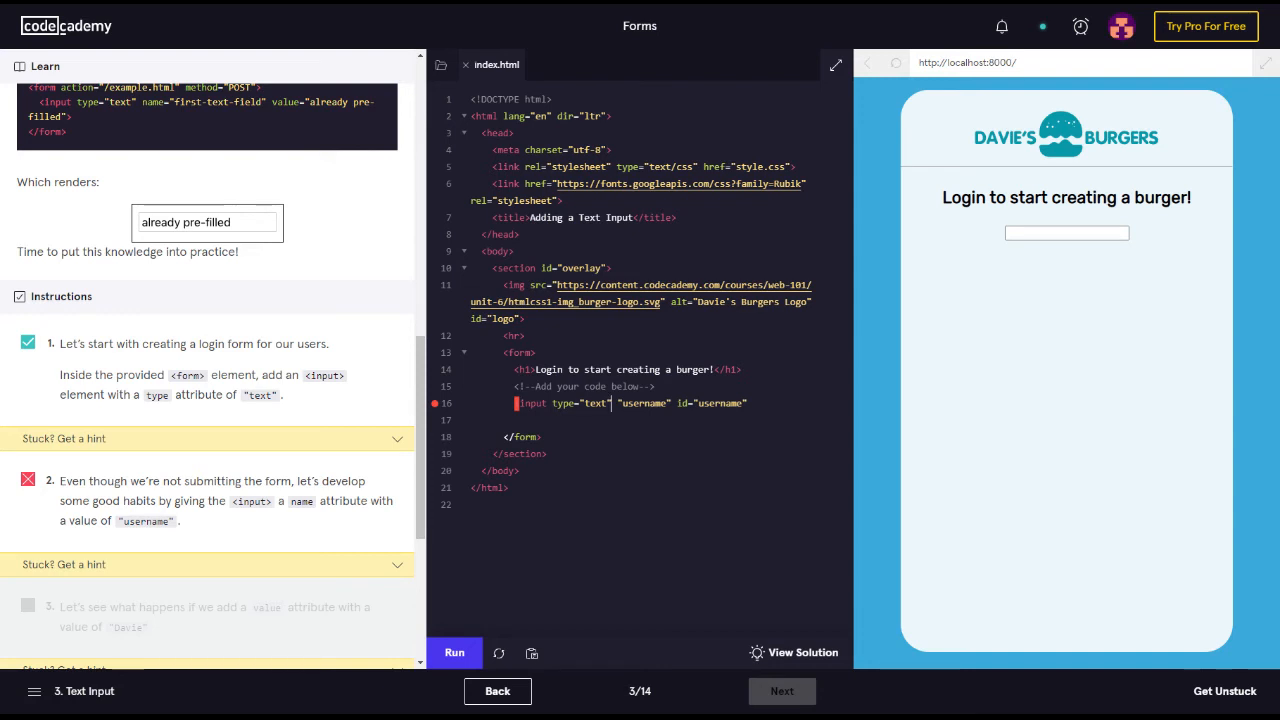
pyautogui.write('name=')
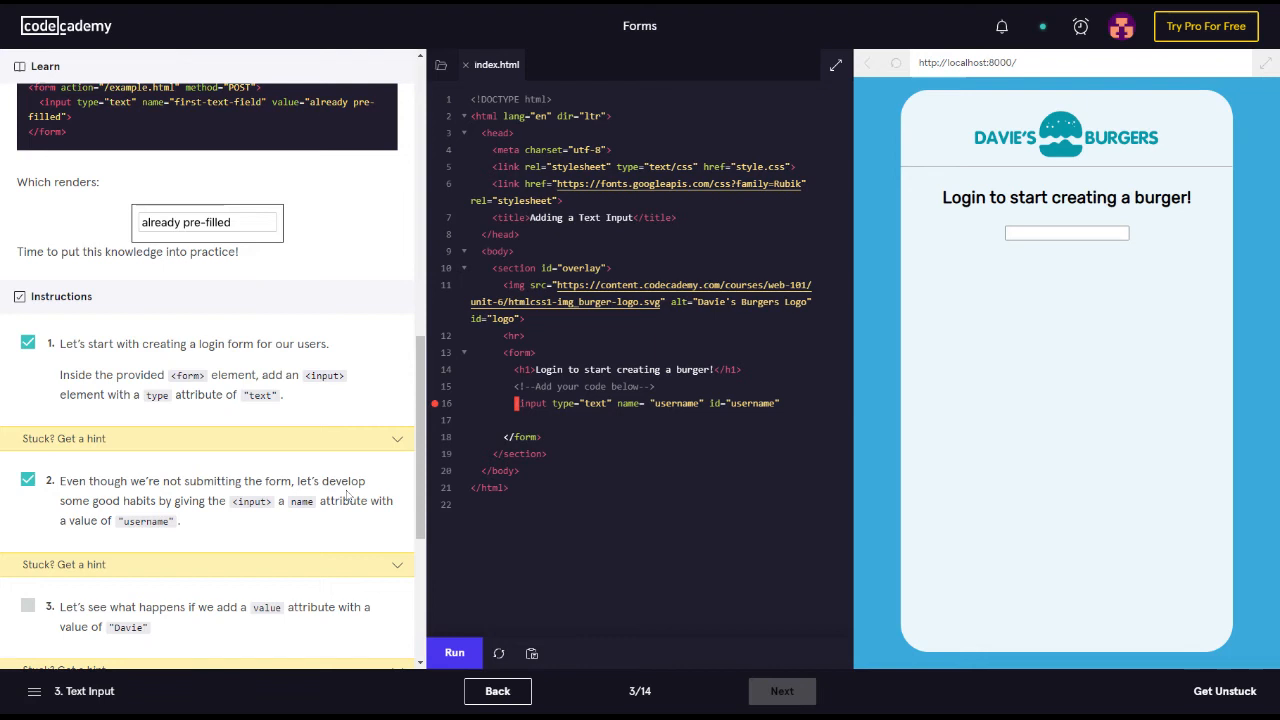
pyautogui.scroll(-3)
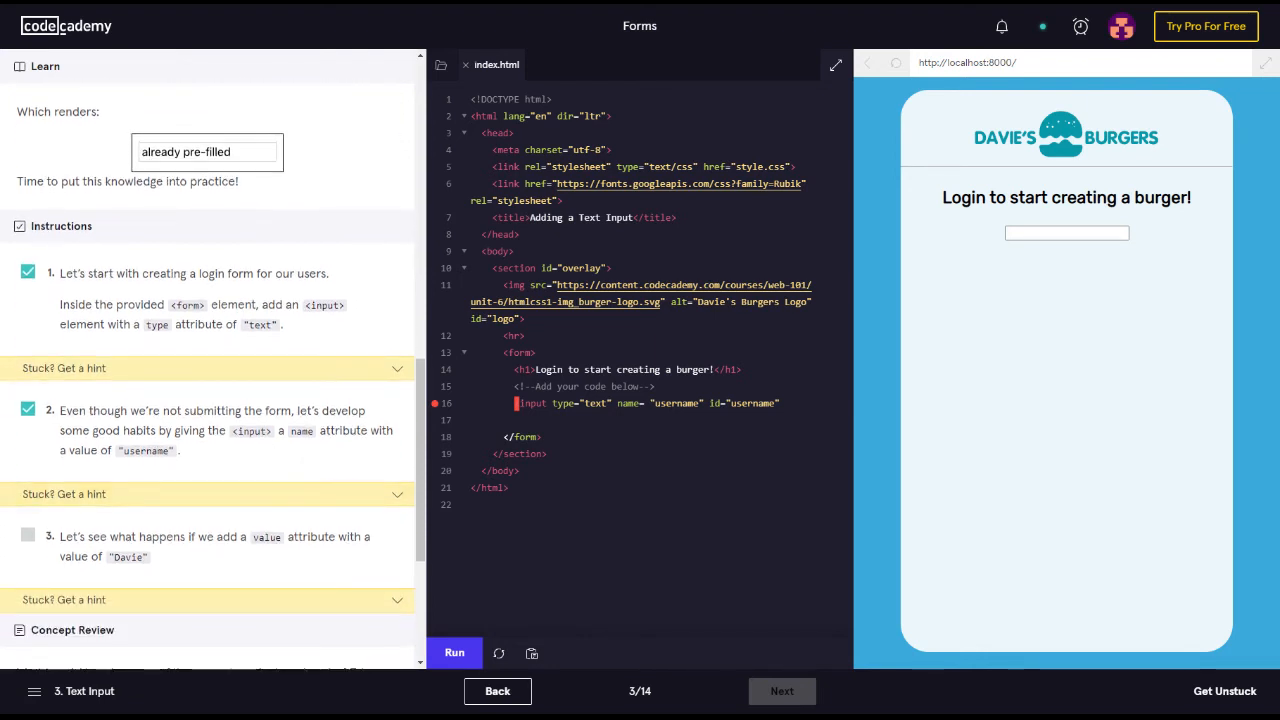
pyautogui.moveTo(94, 467)
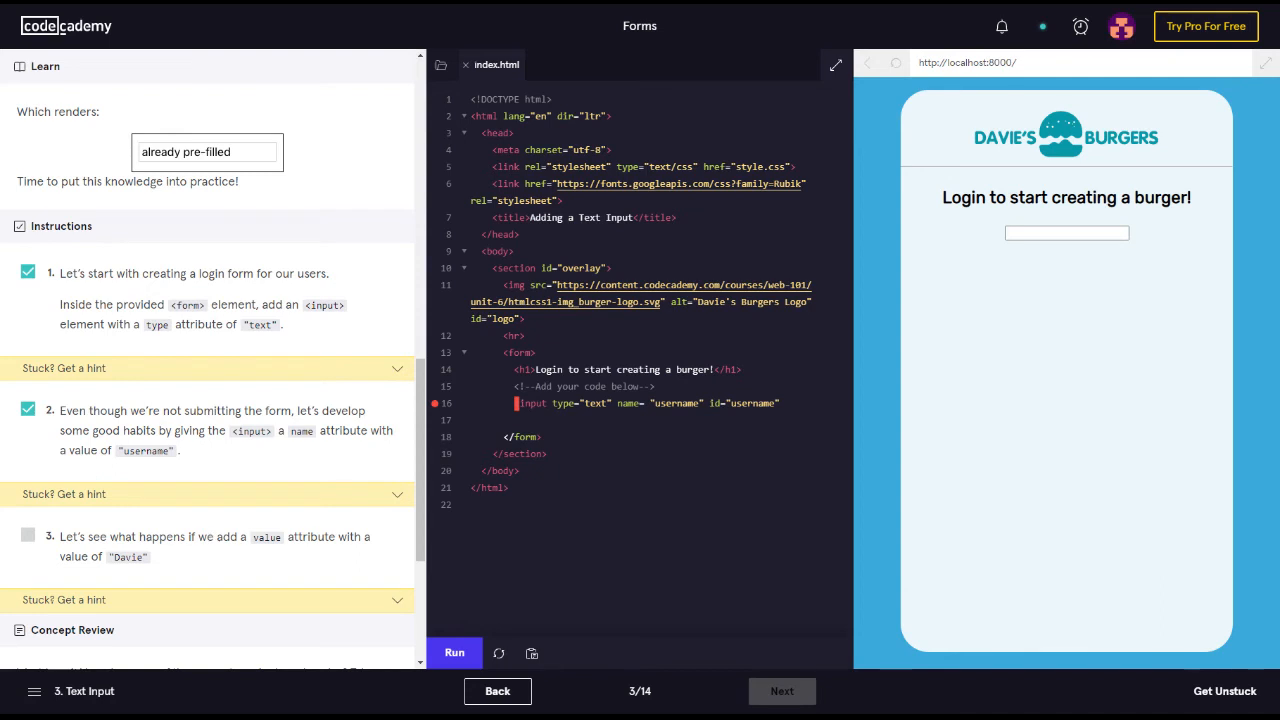
# Step: Add value="Davie" to the input tag on line 16
pyautogui.click(780, 403)
pyautogui.write(' value=')
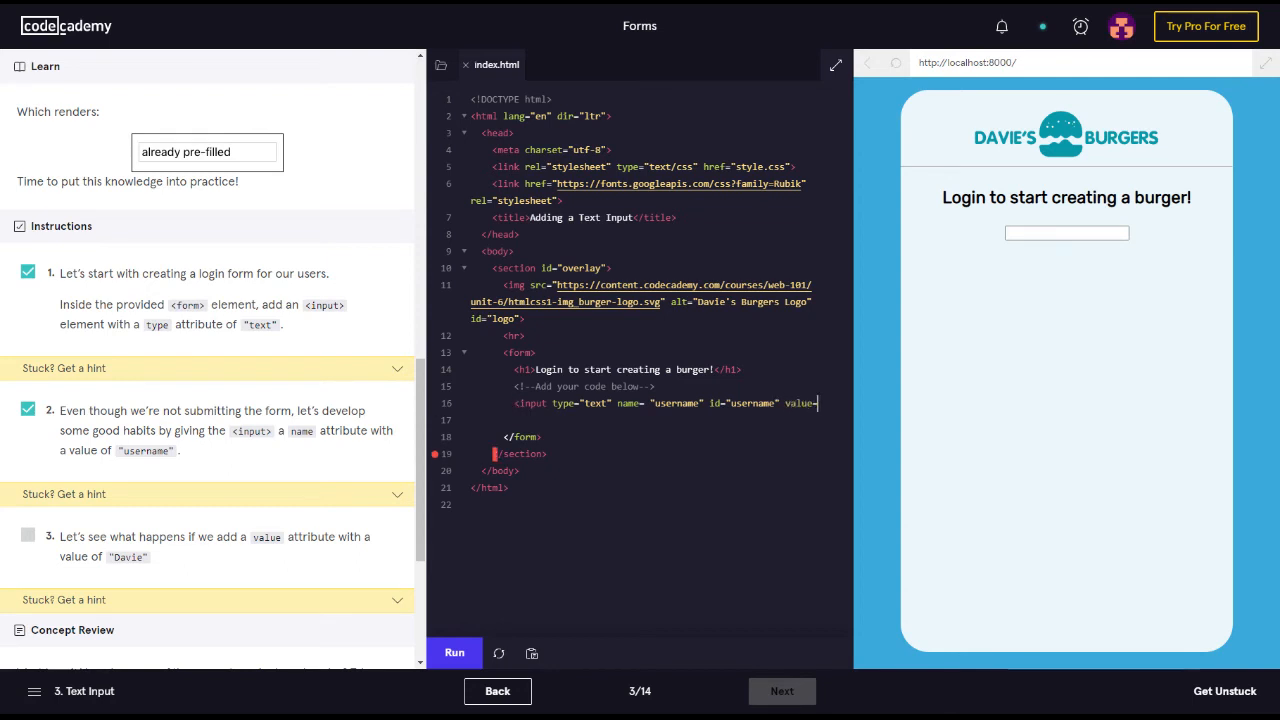
pyautogui.write('Davie')
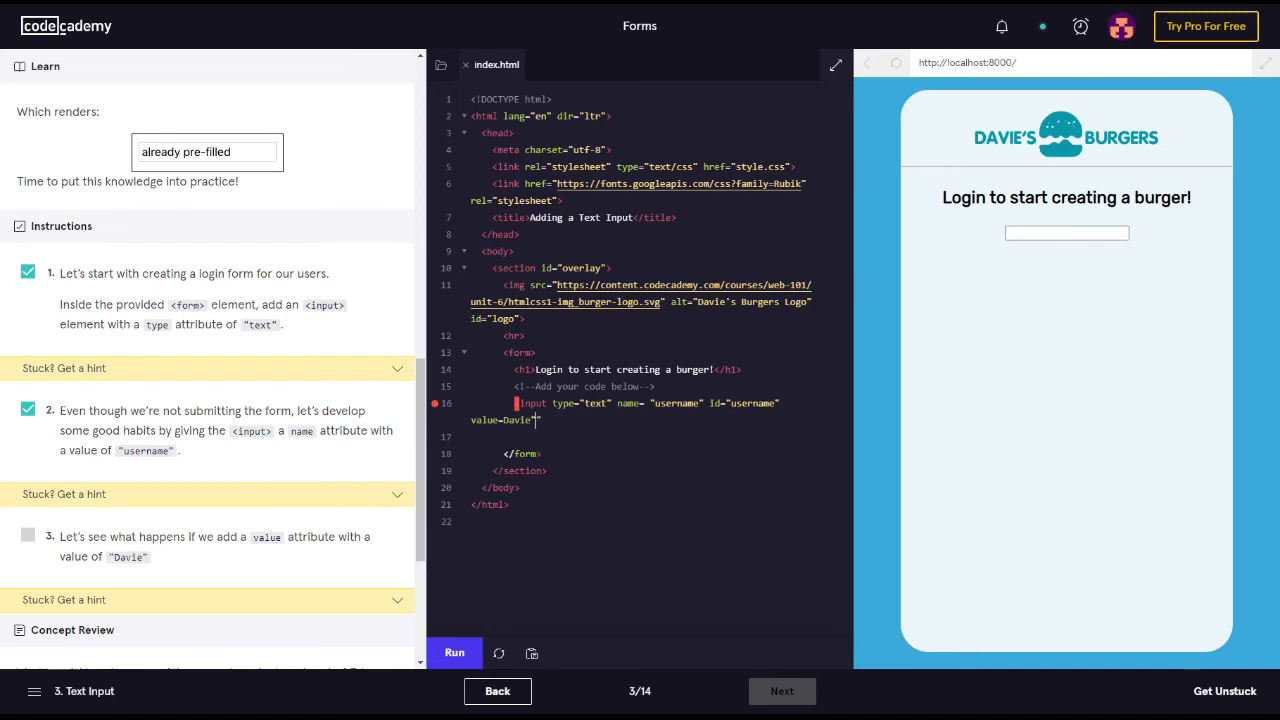
pyautogui.write('"')
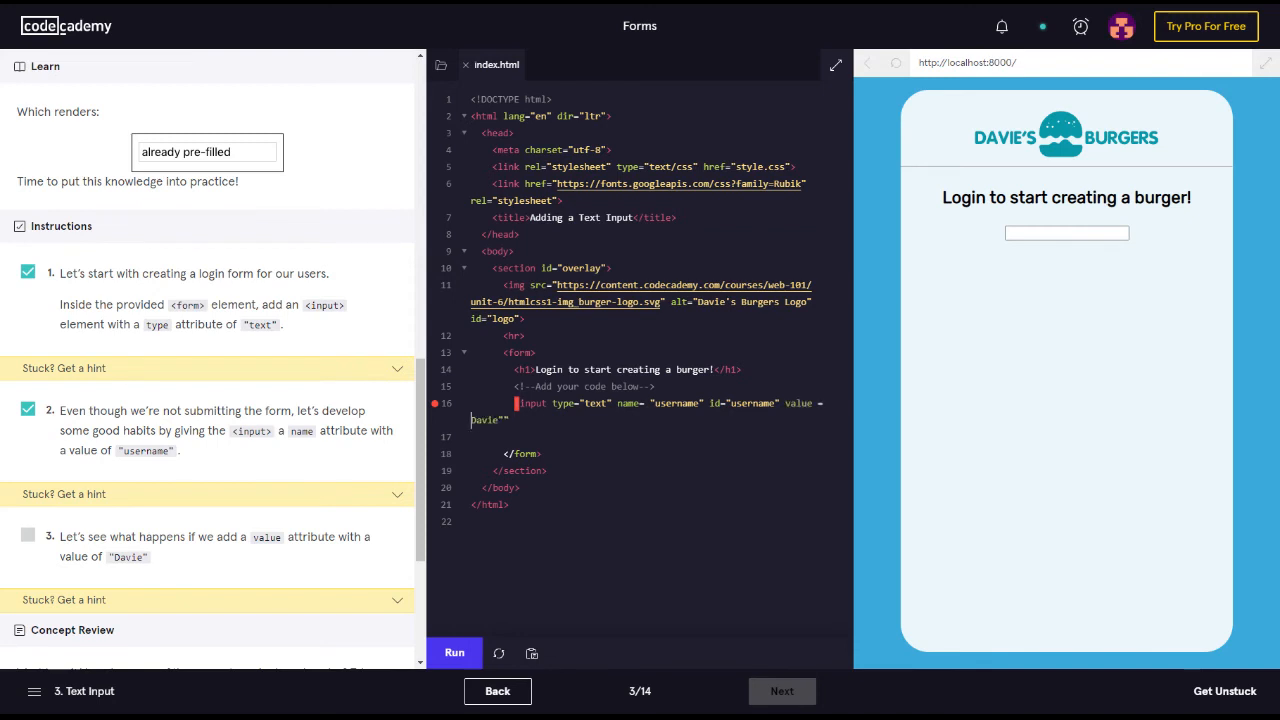
pyautogui.moveTo(897, 400)
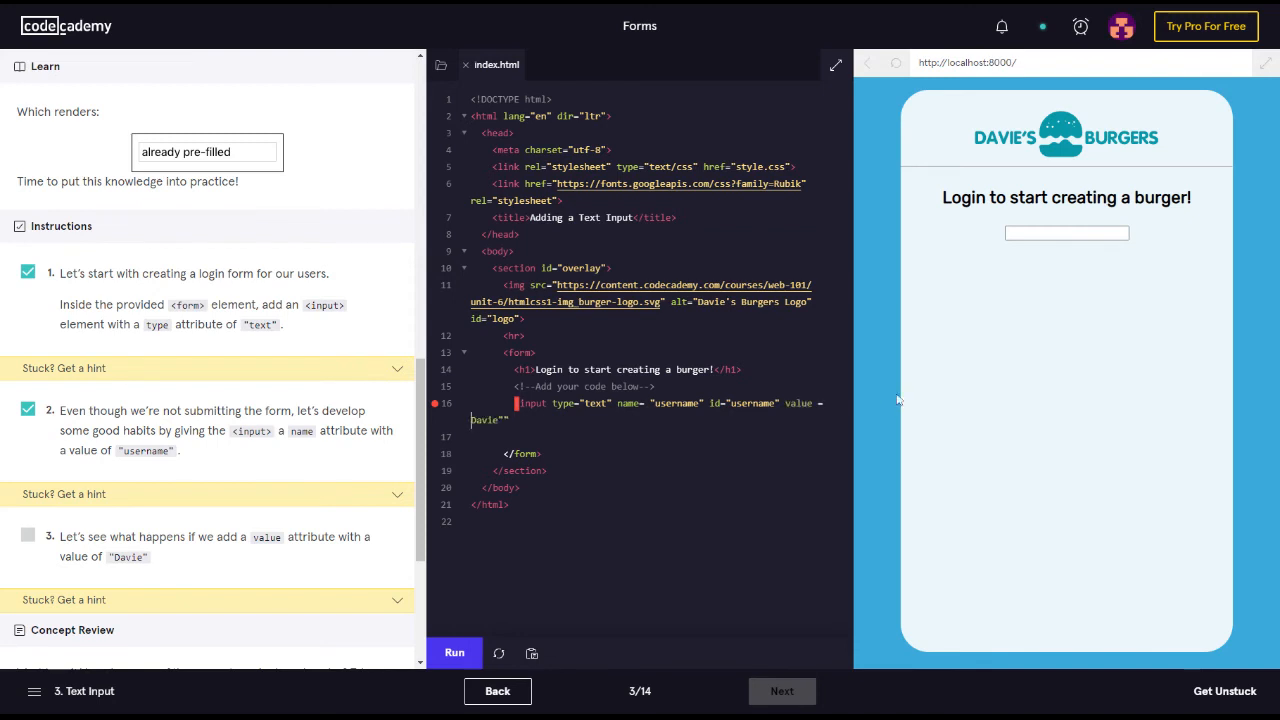
pyautogui.moveTo(855, 397)
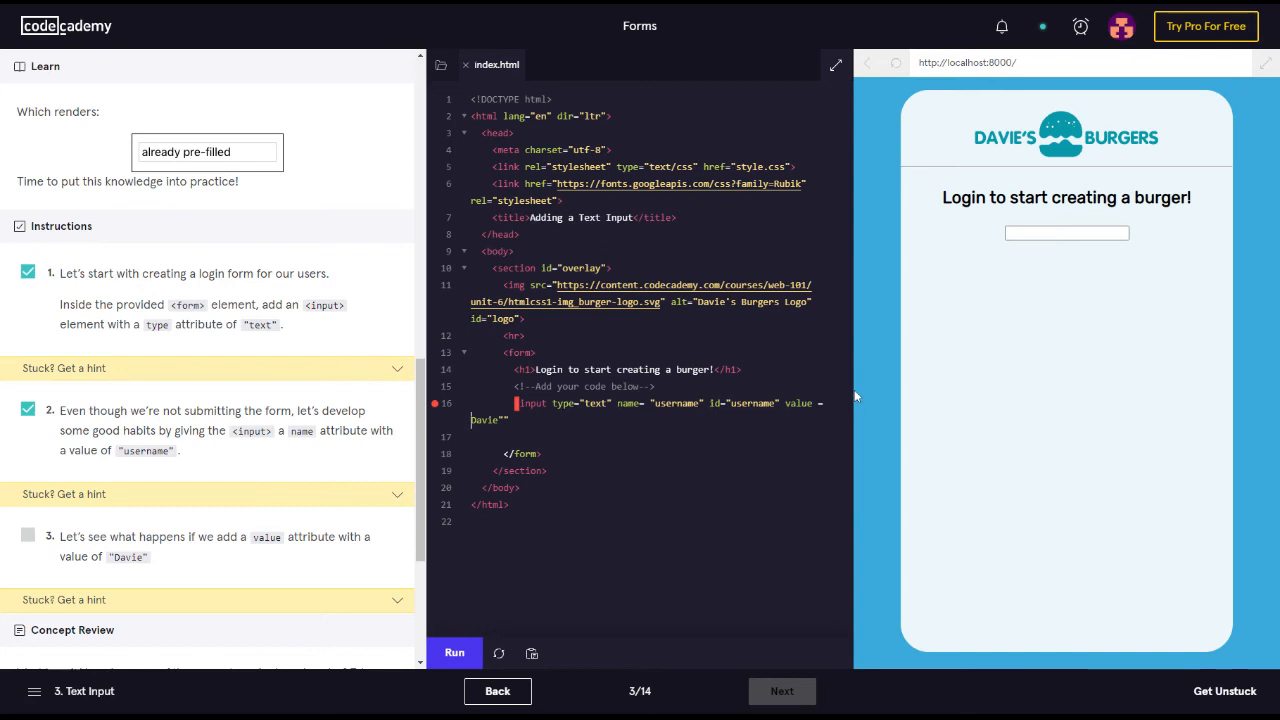
pyautogui.moveTo(855, 397)
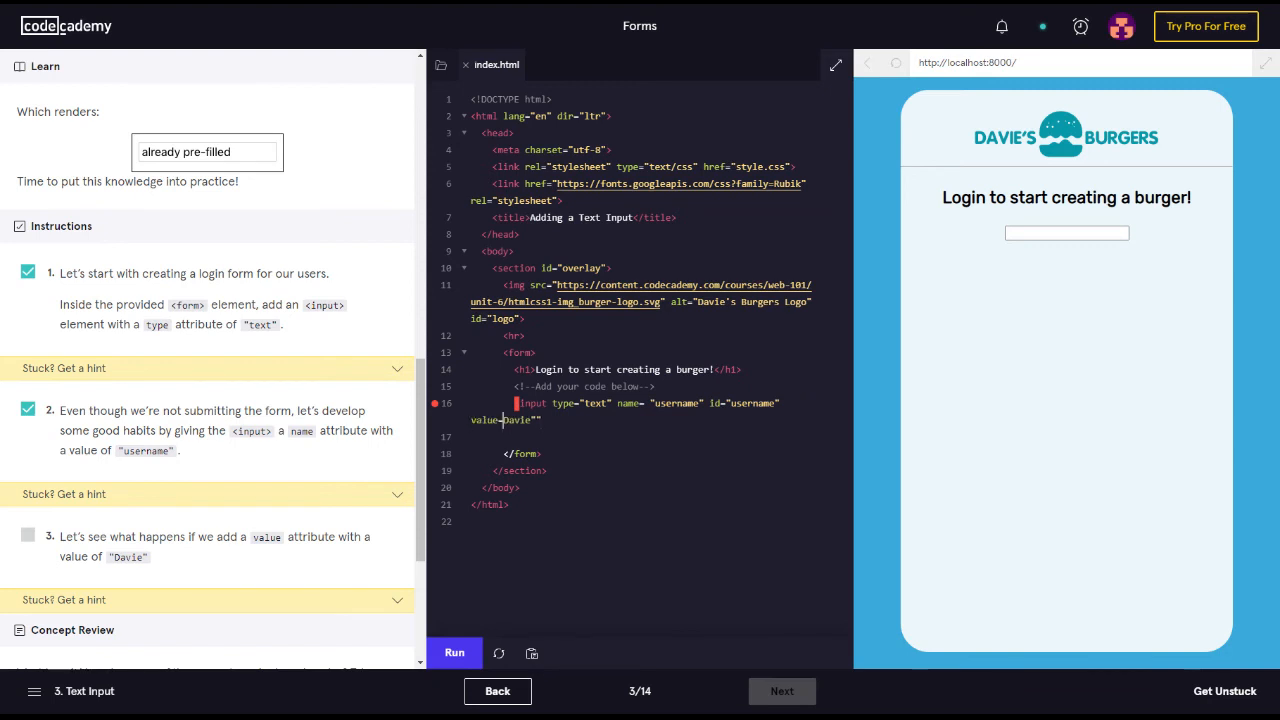
pyautogui.moveTo(877, 415)
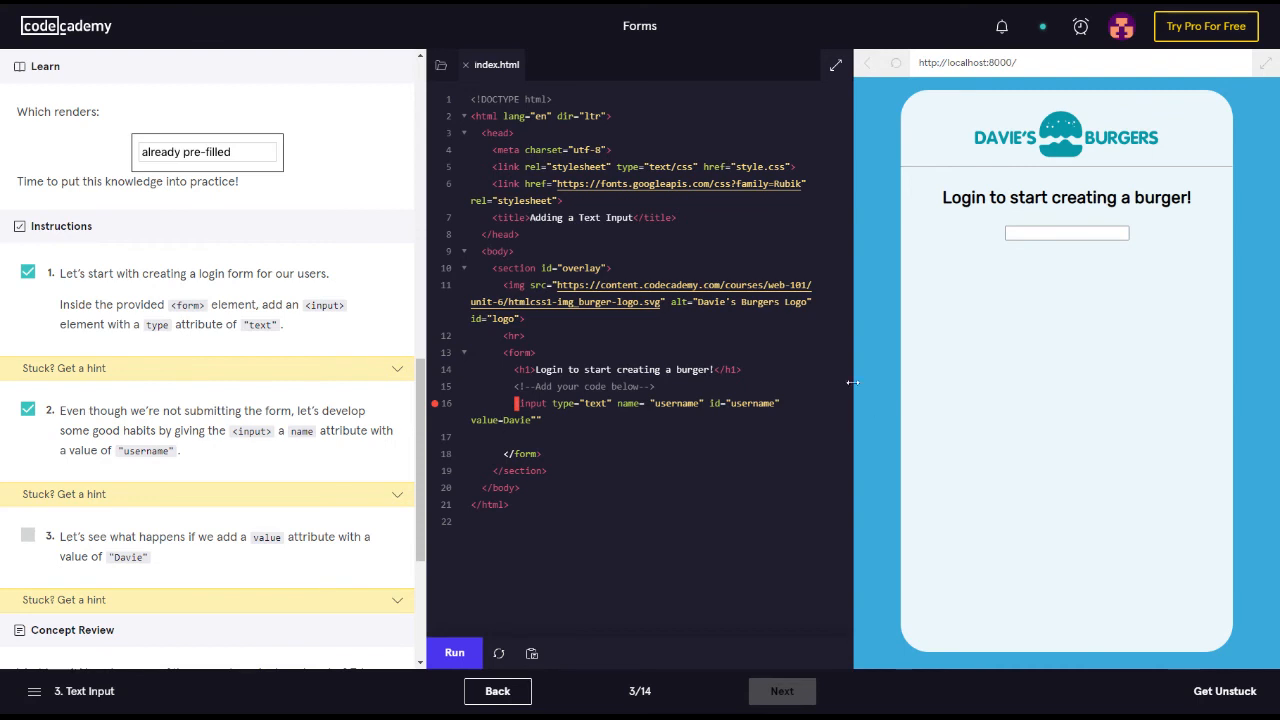
pyautogui.click(454, 652)
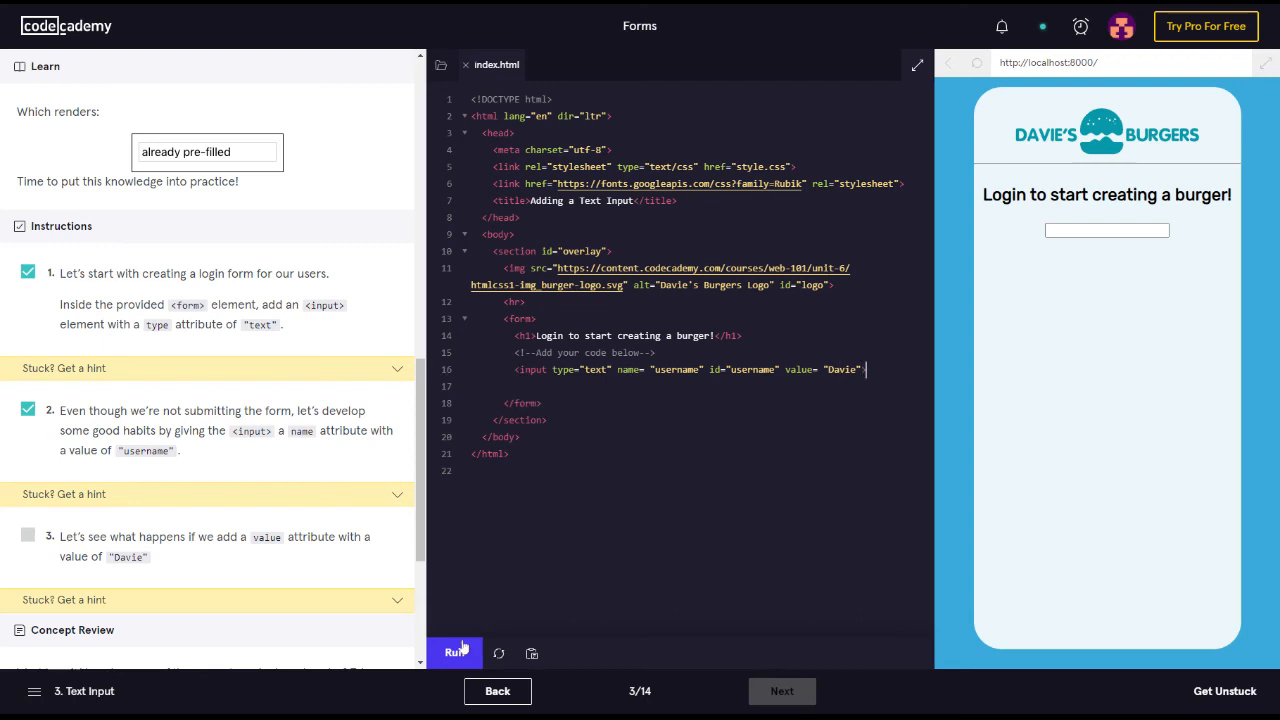
# Step: Run the code so the field shows Davie, then review the instructions from the top
pyautogui.click(454, 652)
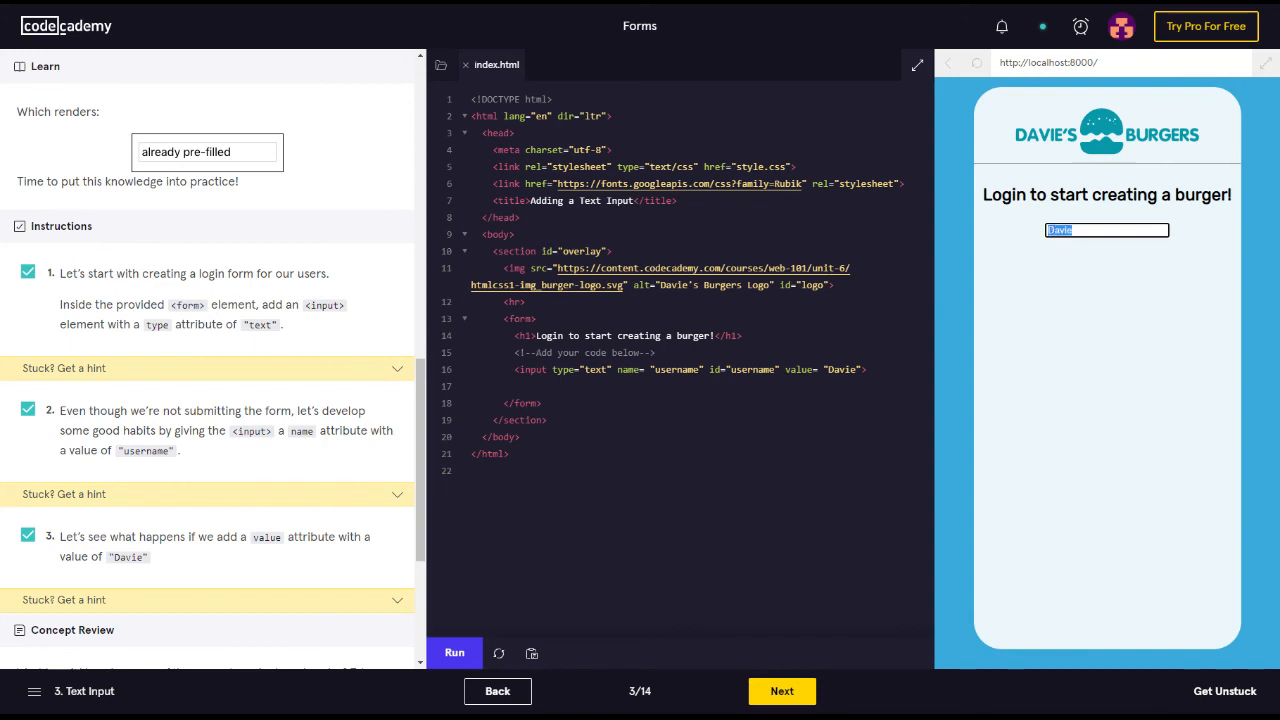
pyautogui.scroll(-3)
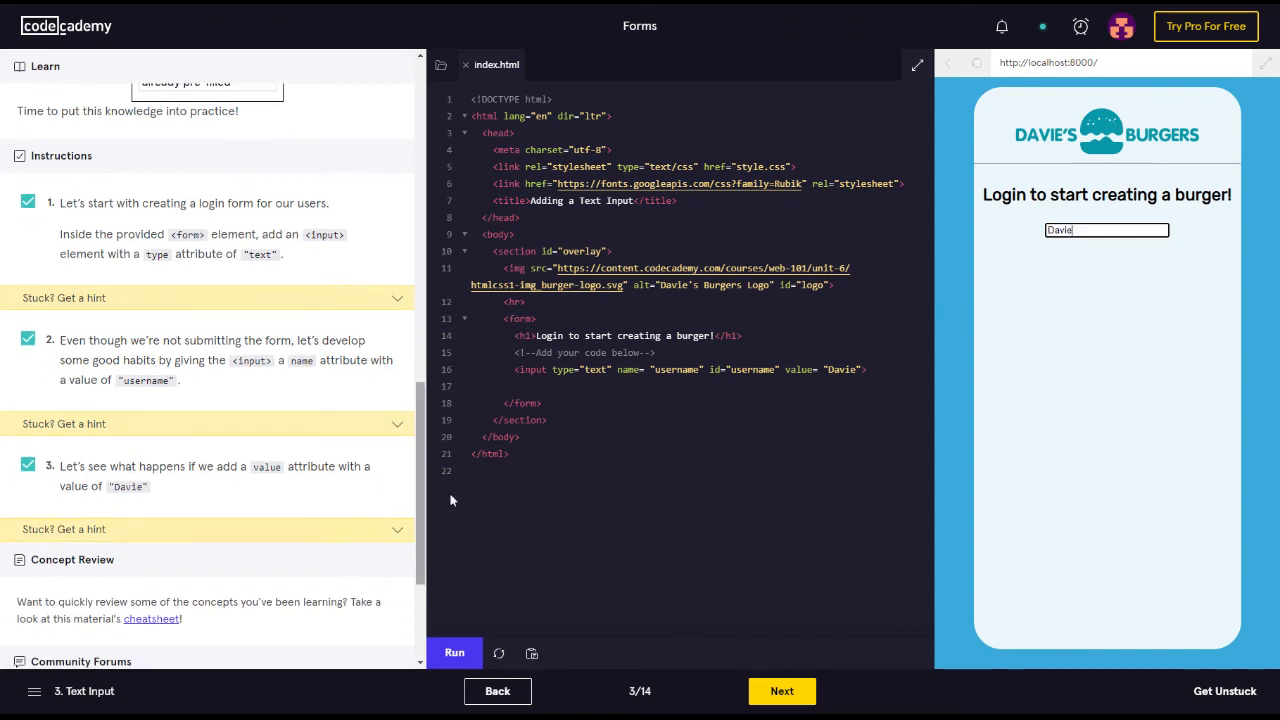
pyautogui.scroll(-3)
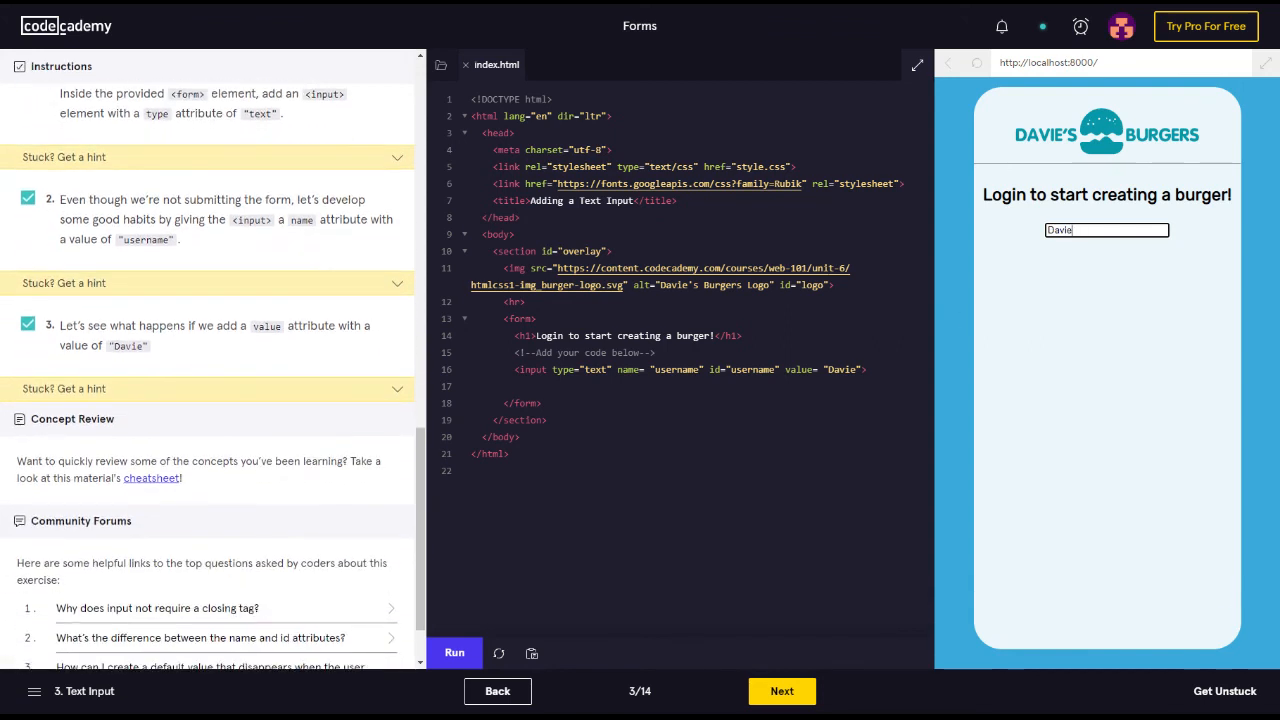
pyautogui.scroll(-3)
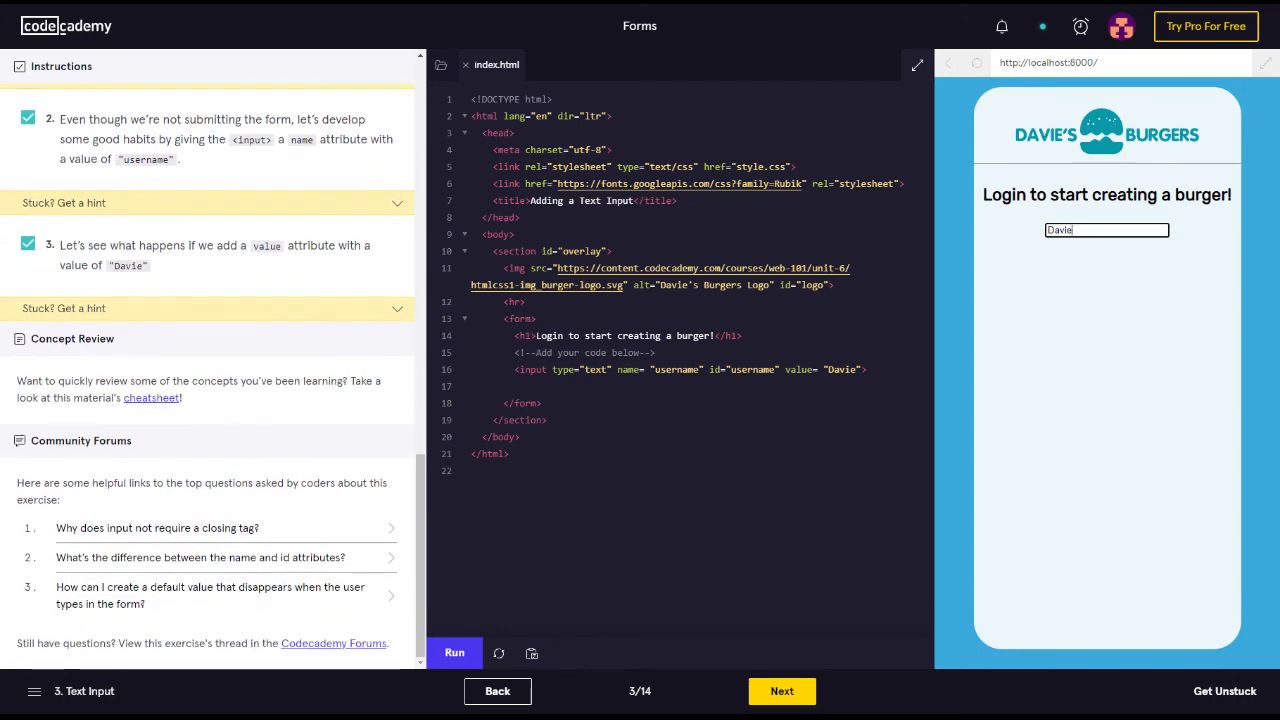
pyautogui.click(45, 66)
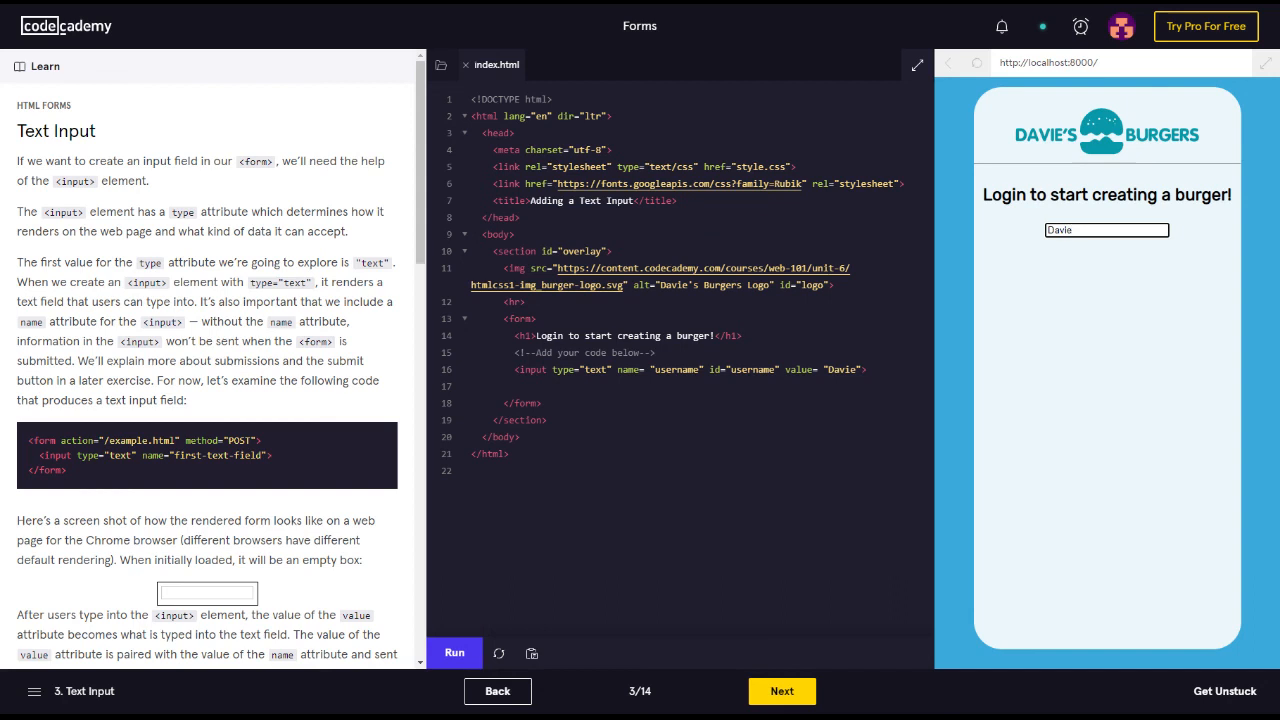
pyautogui.click(1106, 230)
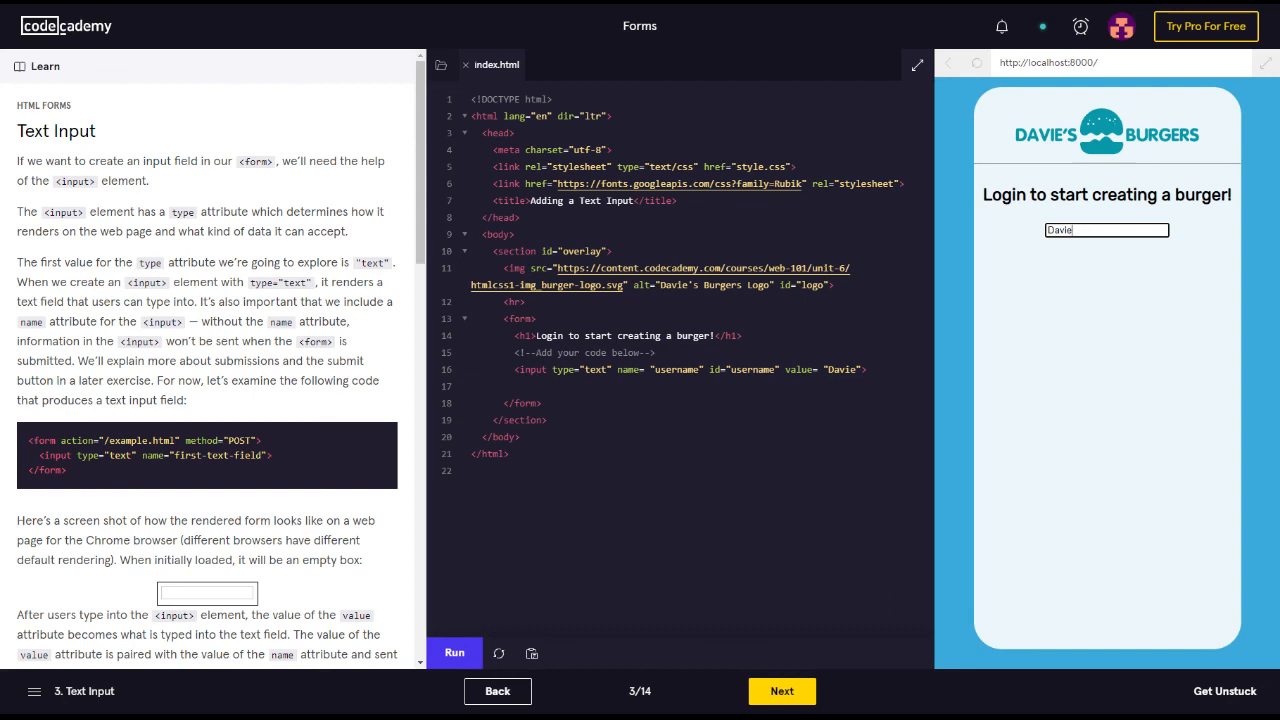